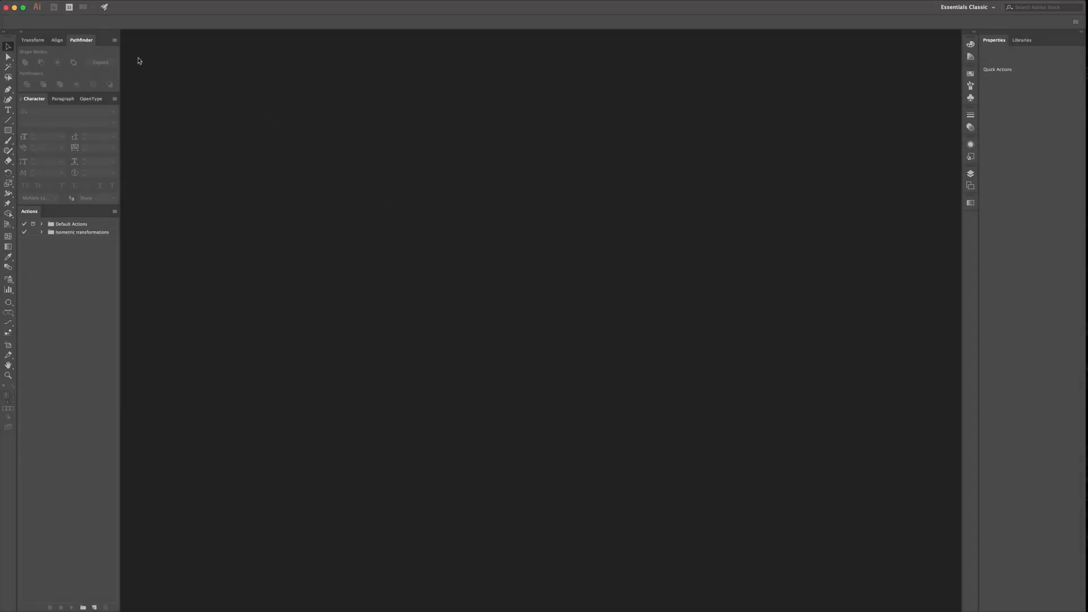
Step: Create a new 1000 × 1000 px document from the custom preset
click(75, 4)
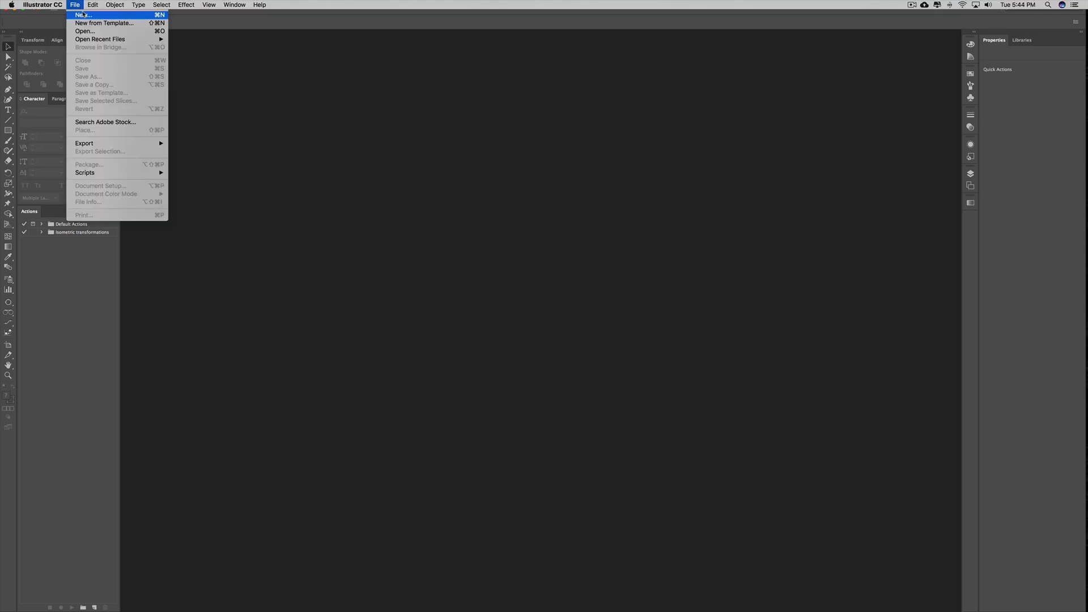
click(82, 14)
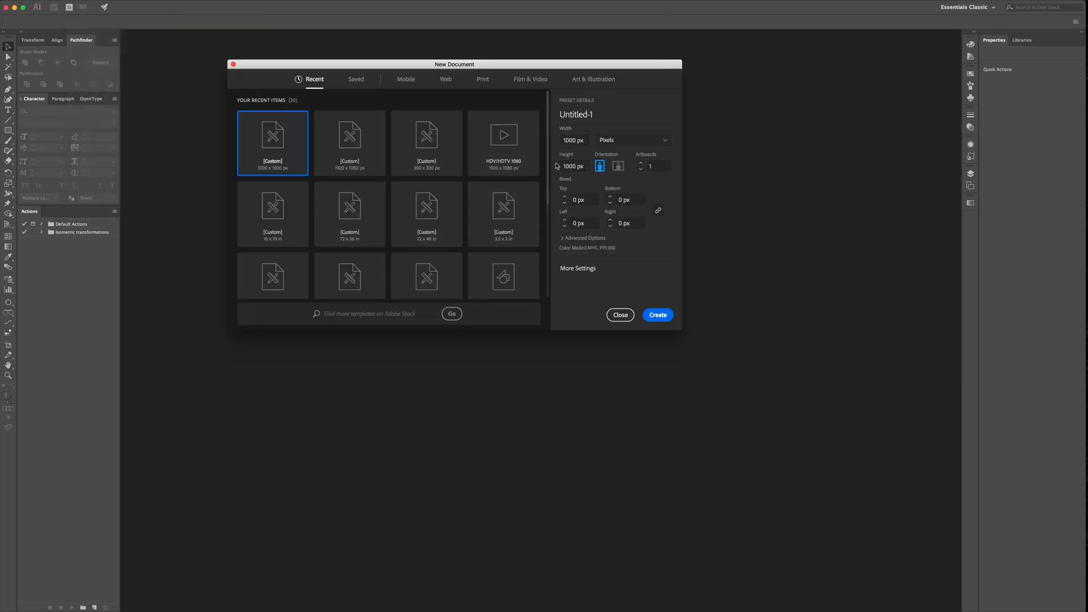
click(656, 314)
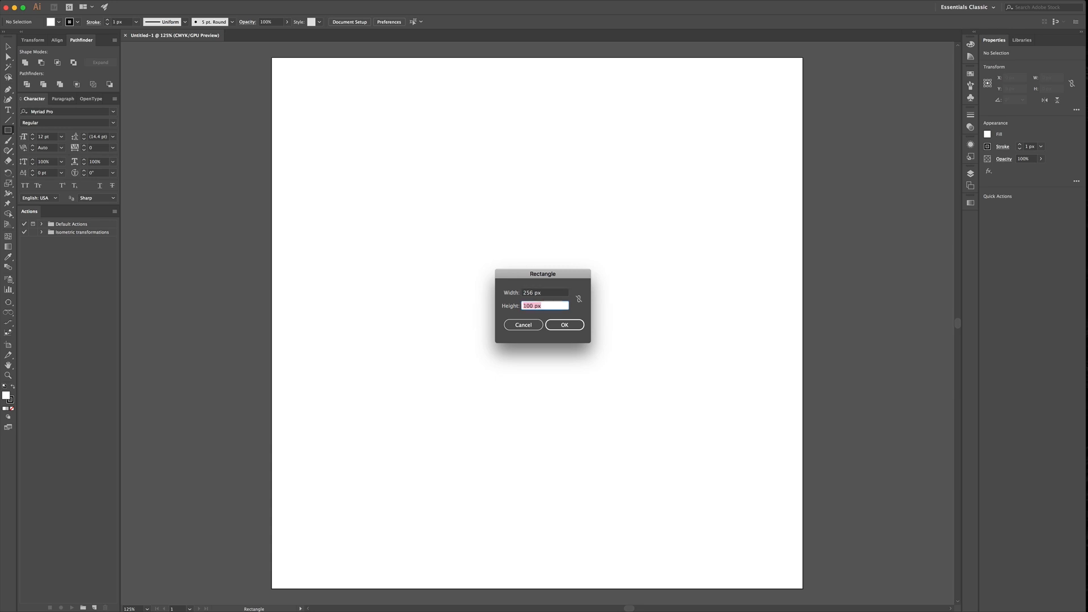
Step: Place a 256 × 256 px unfilled square centred on the artboard
click(563, 324)
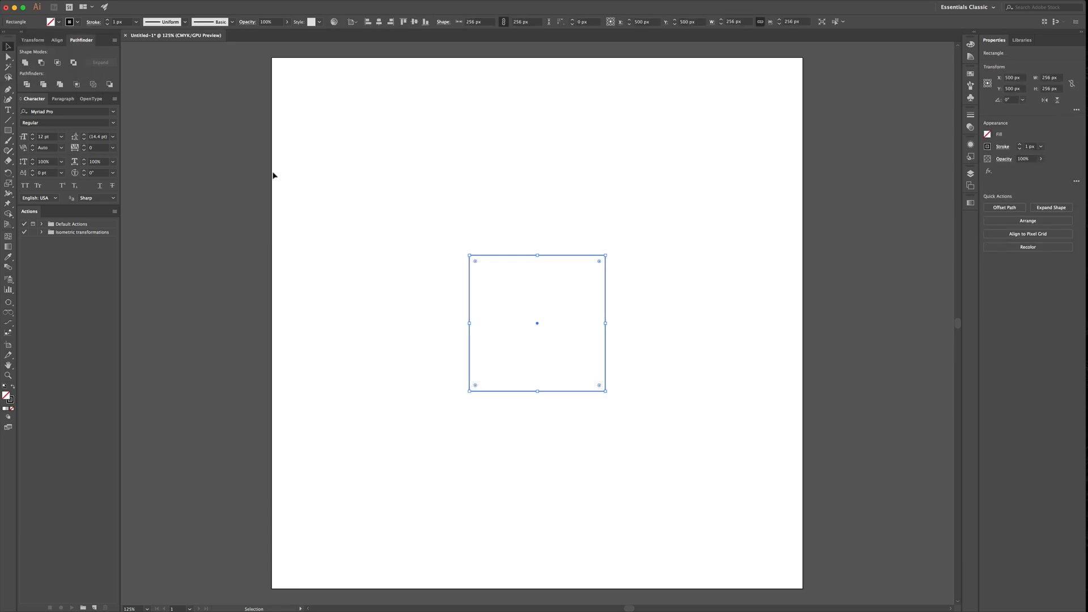
click(115, 5)
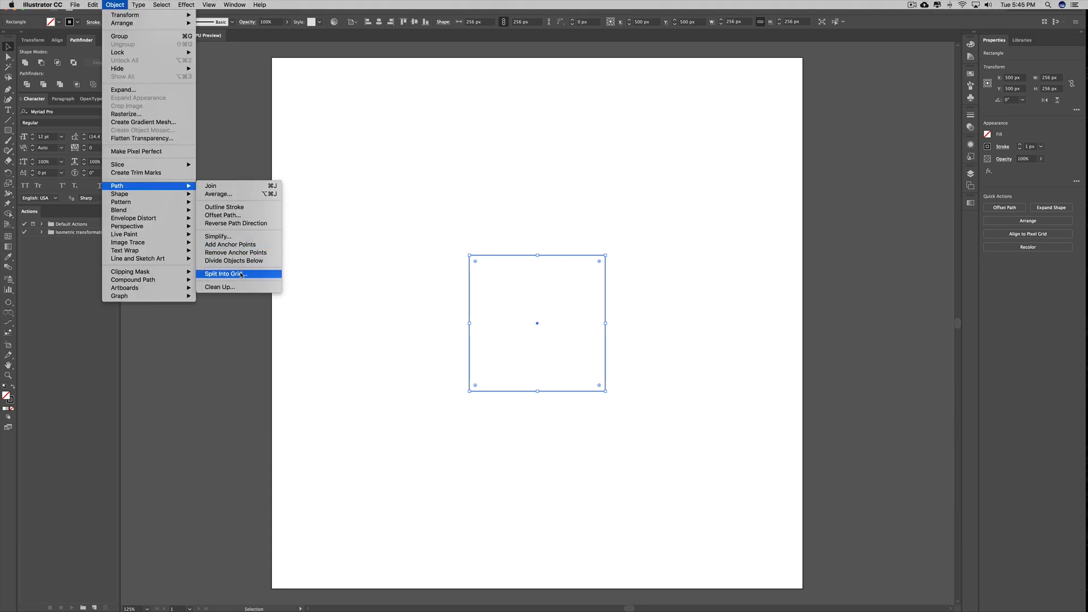
Step: Split the square into a 64 × 64 grid of 4 px cells with 0.25 pt strokes
click(225, 273)
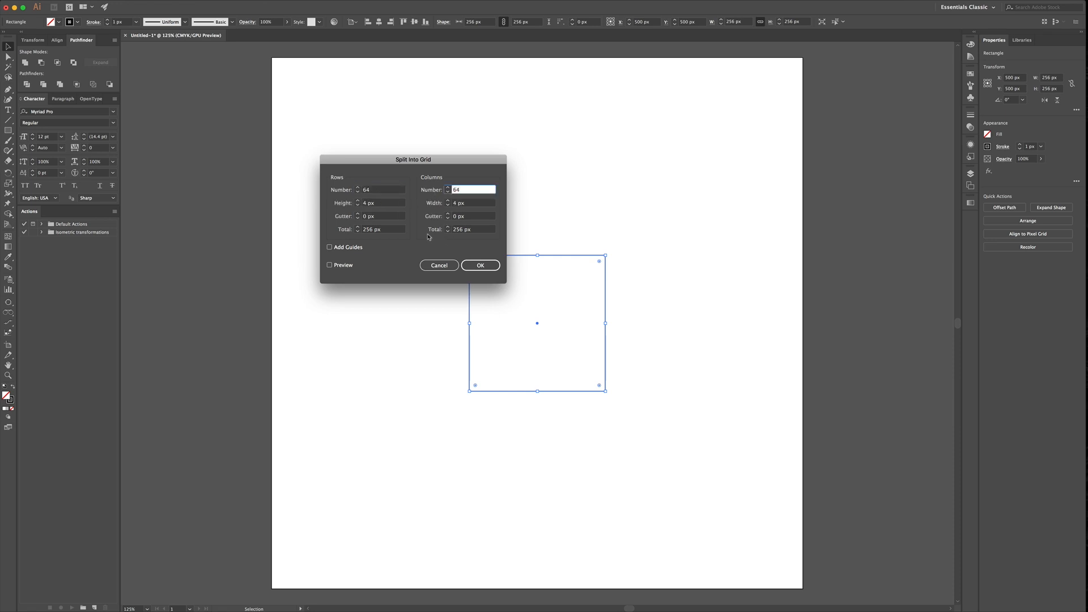
click(479, 265)
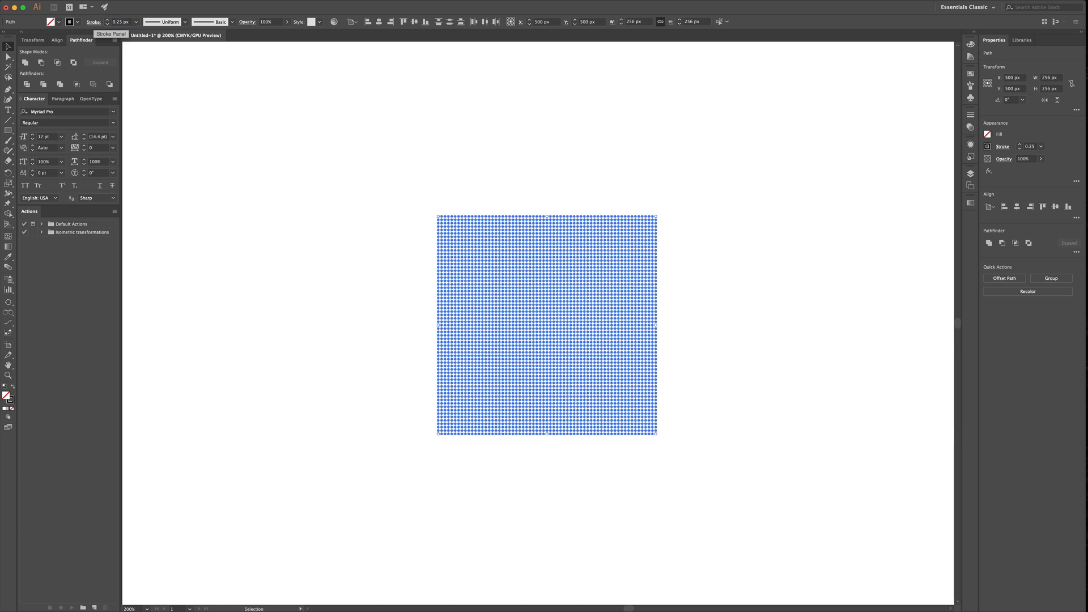
click(346, 169)
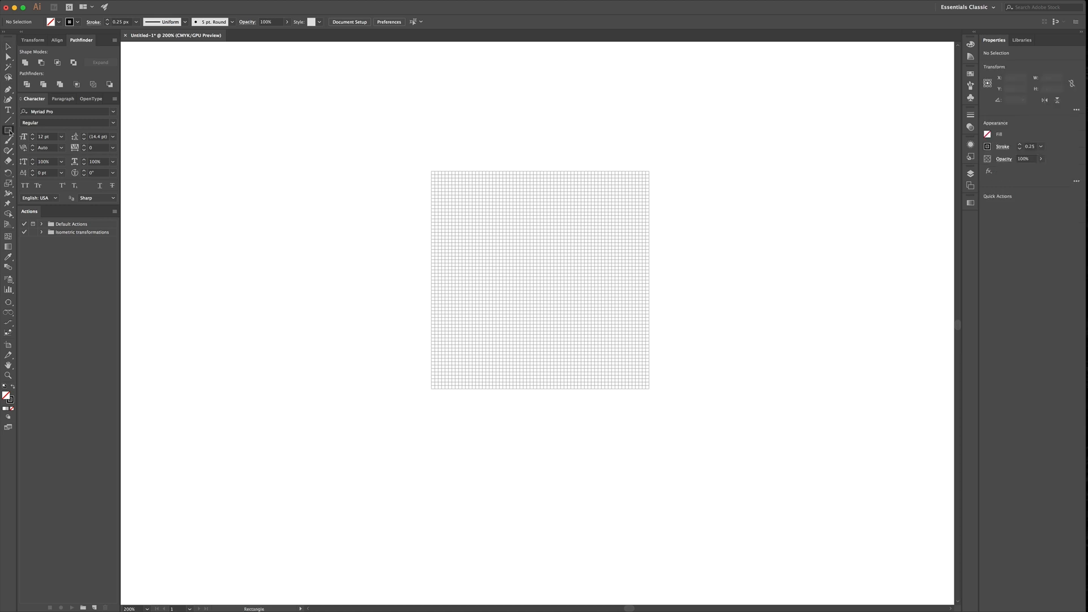
Step: Place a second 256 × 256 px square over the fine grid
click(347, 235)
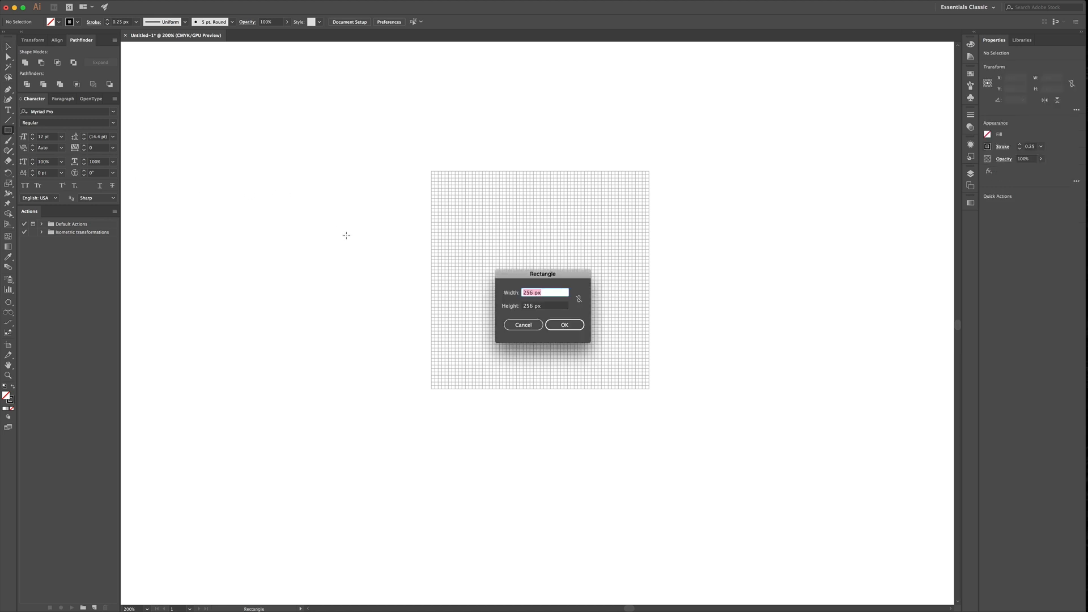
click(563, 325)
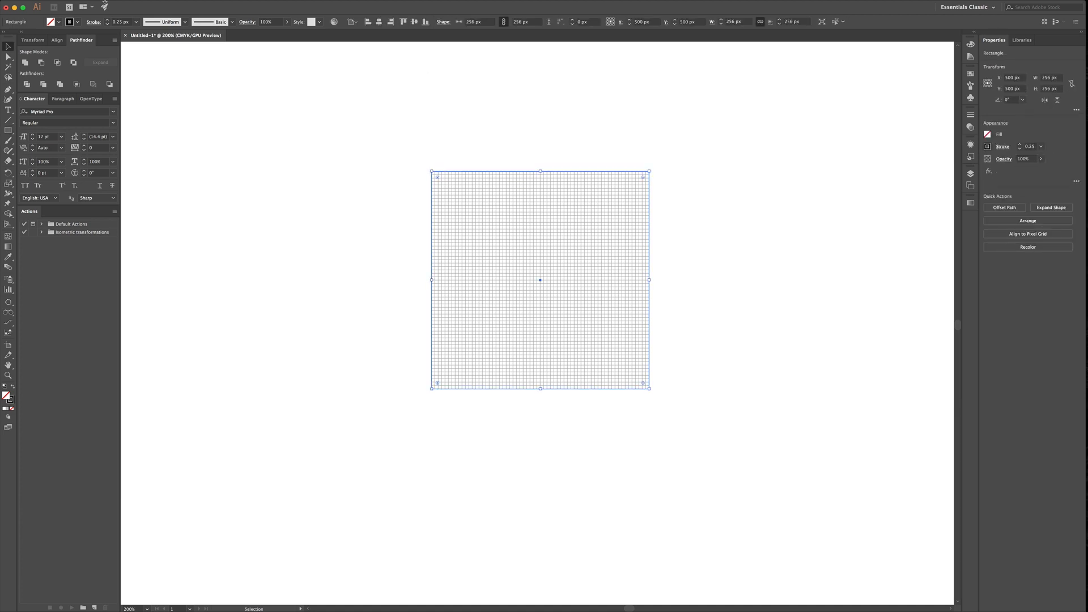
Step: Split the new square into a 4 × 4 grid of 64 px cells
click(115, 5)
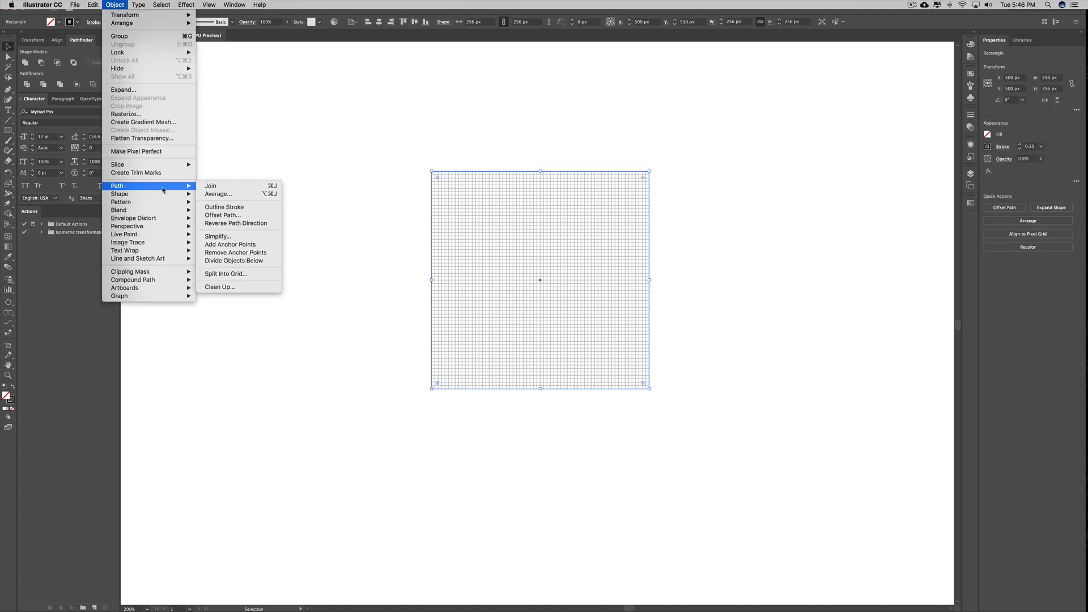
click(225, 273)
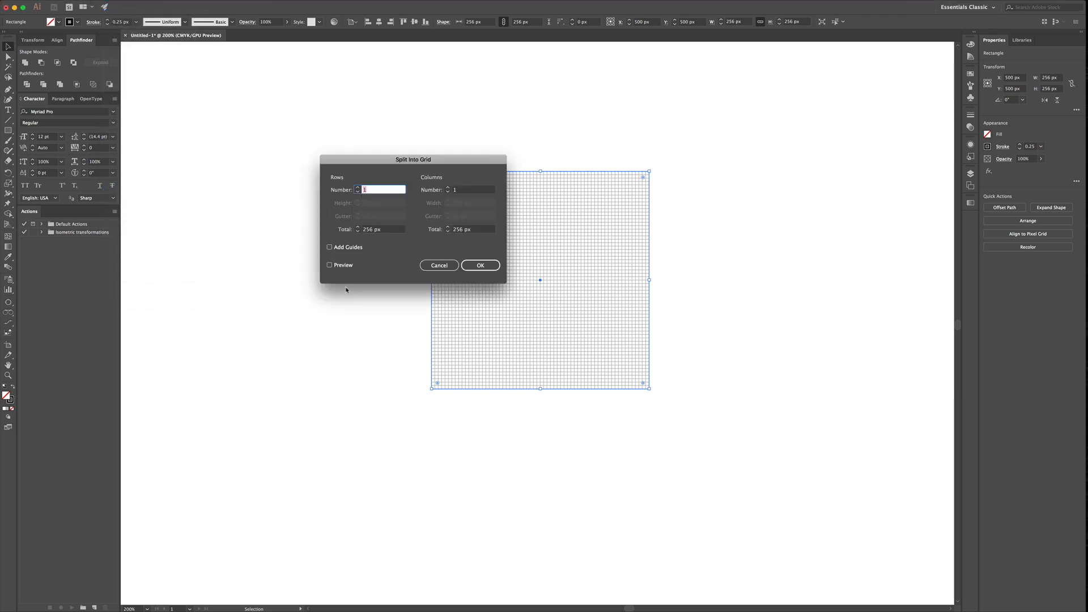
text(4)
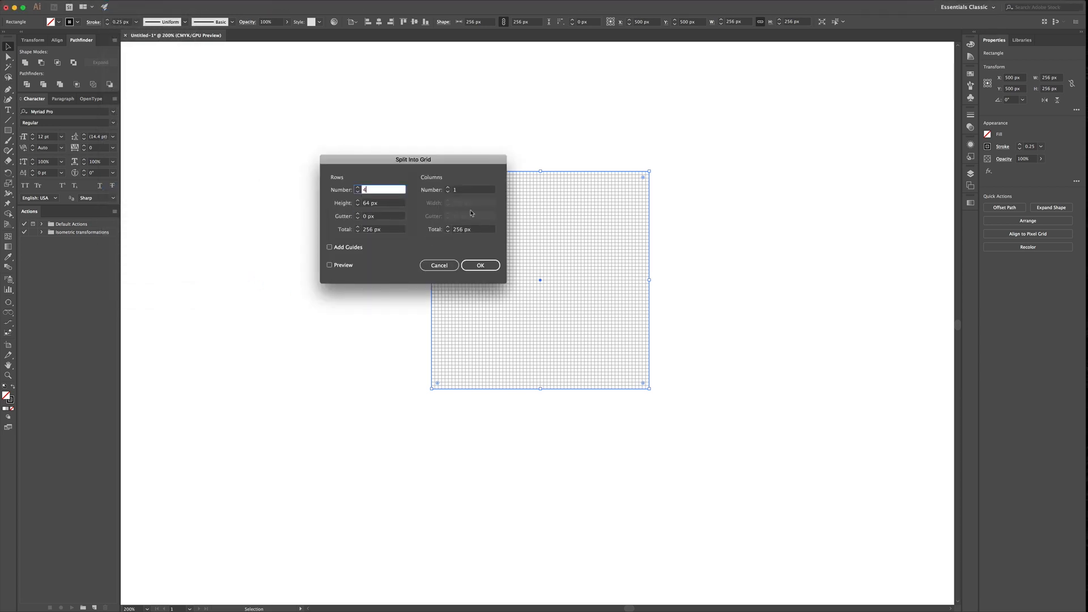
click(471, 189)
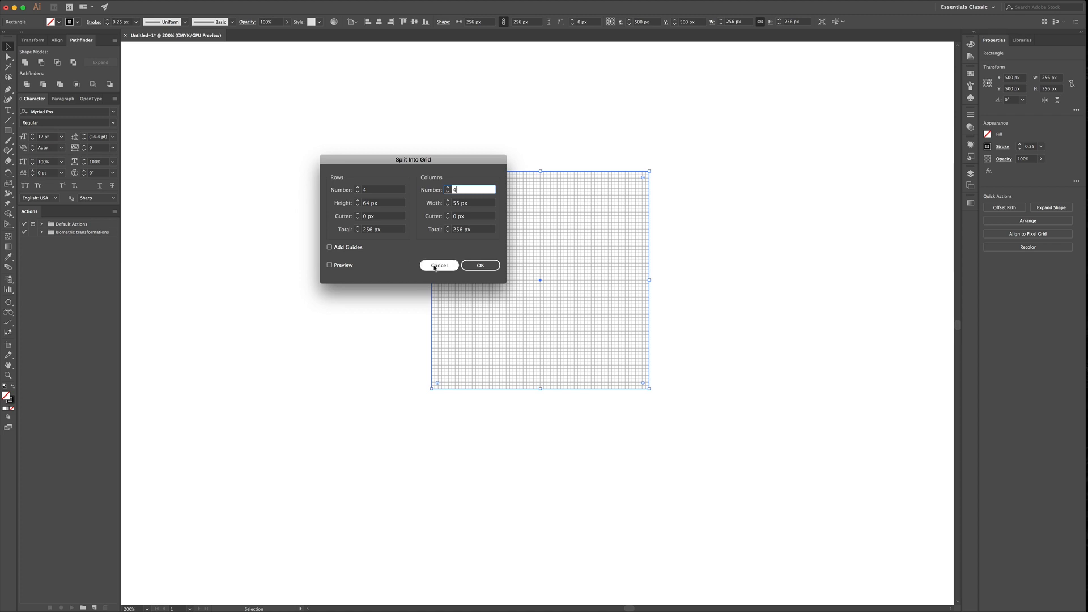
click(479, 265)
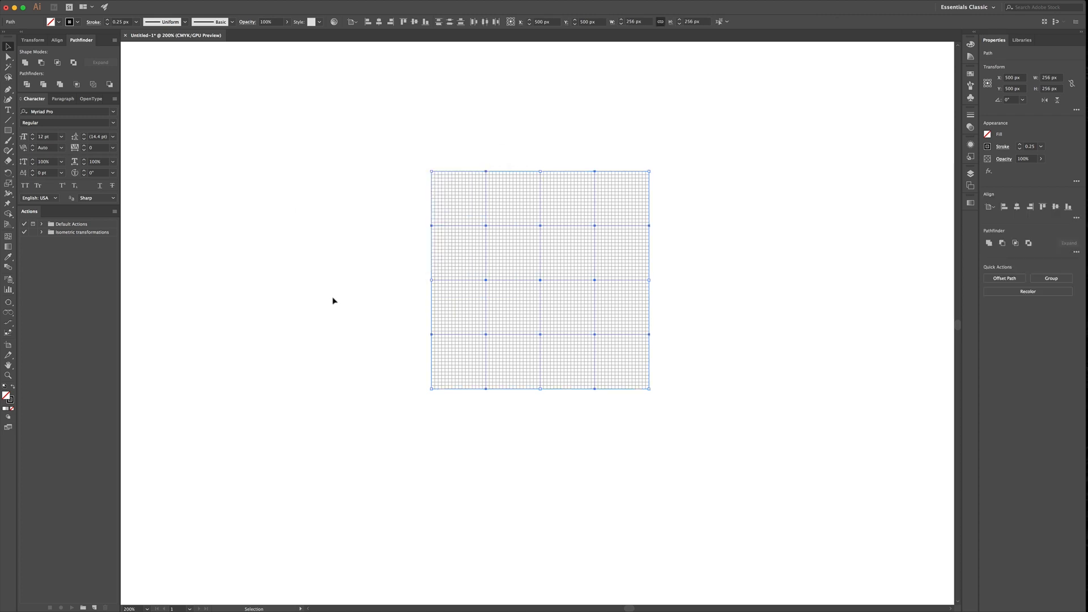
mouse_move(719, 238)
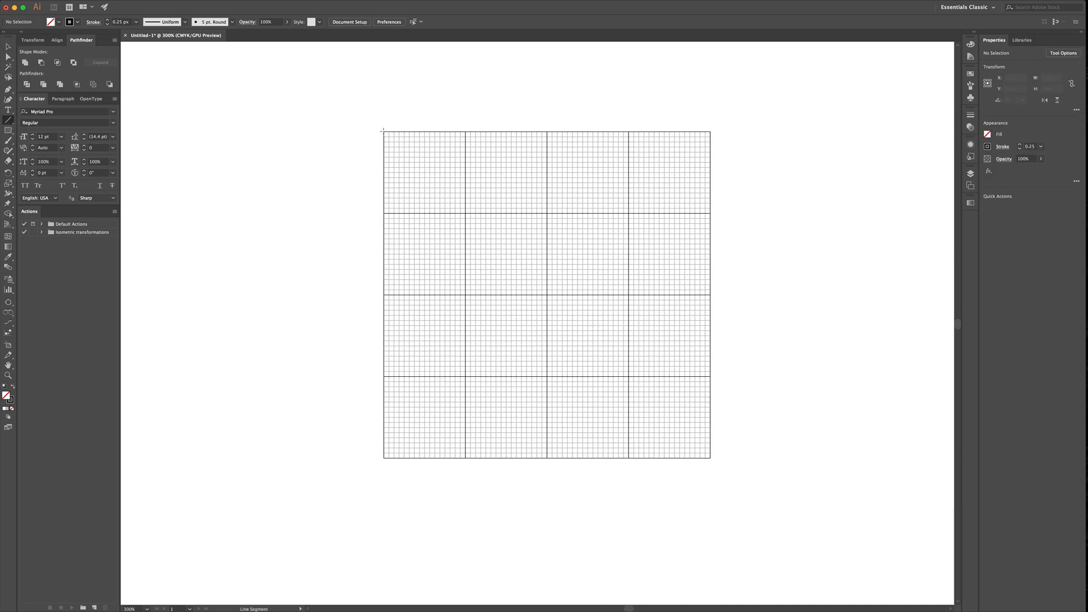
Step: Draw a corner-to-corner diagonal and rotate a copy 90° to form an X
drag(384, 131, 612, 366)
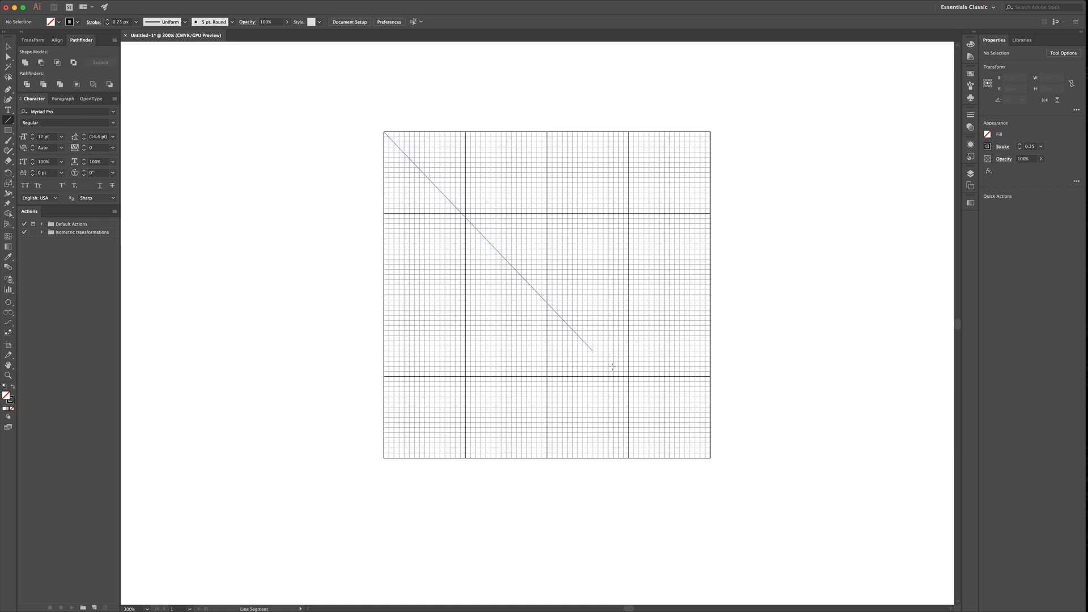
drag(588, 349, 711, 457)
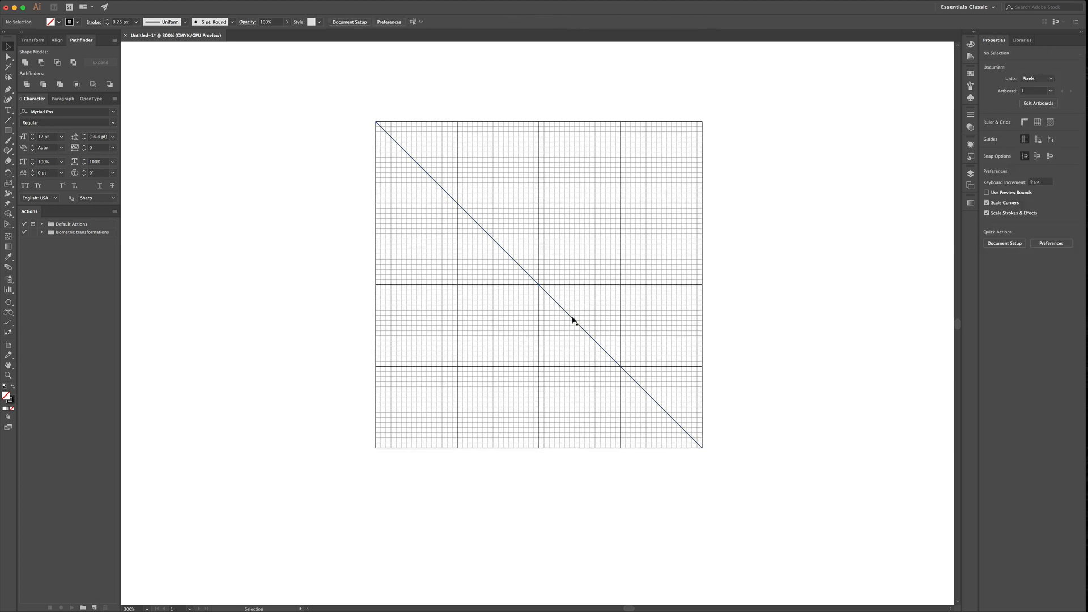
right_click(572, 321)
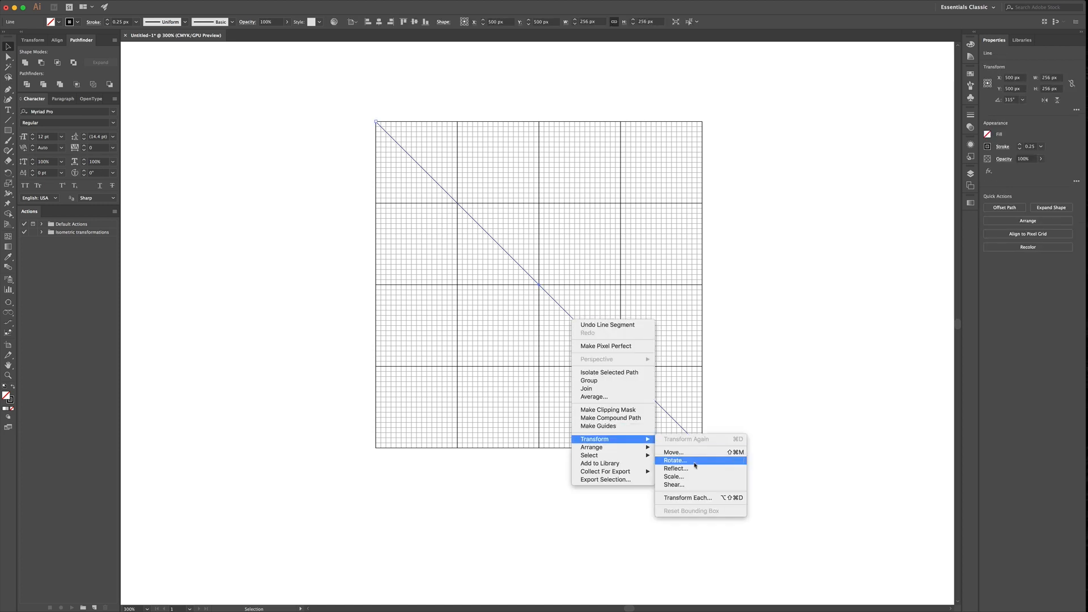
click(674, 468)
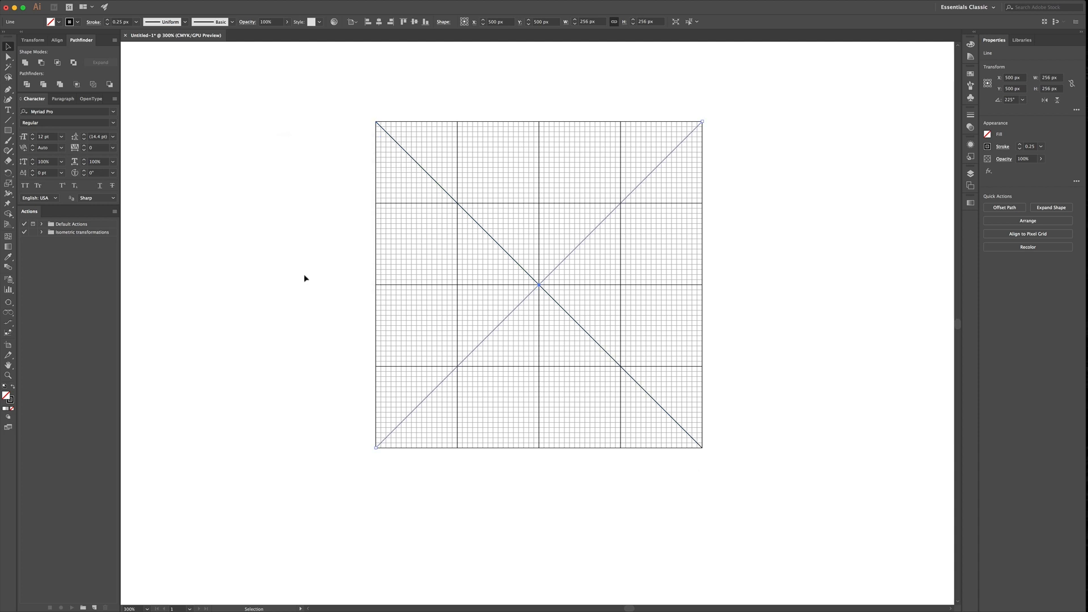
click(632, 351)
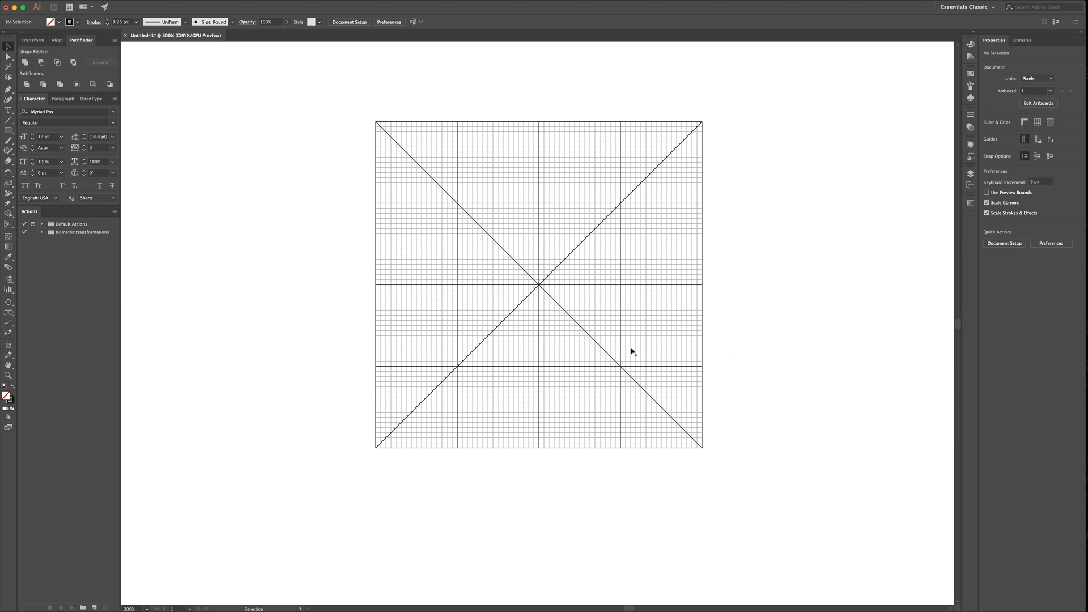
mouse_move(771, 360)
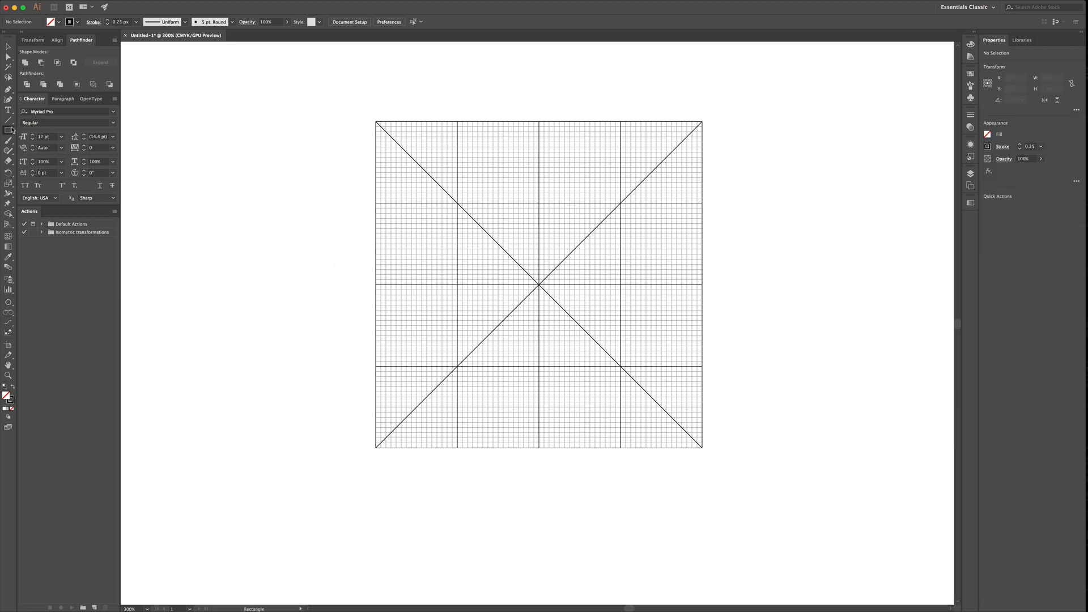
Step: Draw a circle inscribed in the central 2 × 2 block of large cells
click(8, 129)
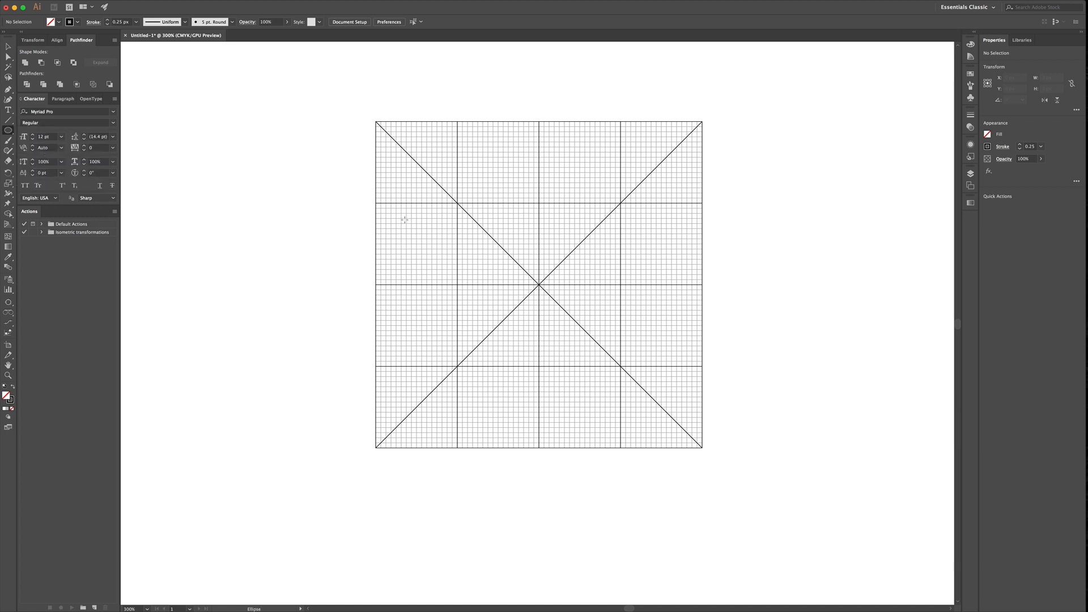
mouse_move(536, 288)
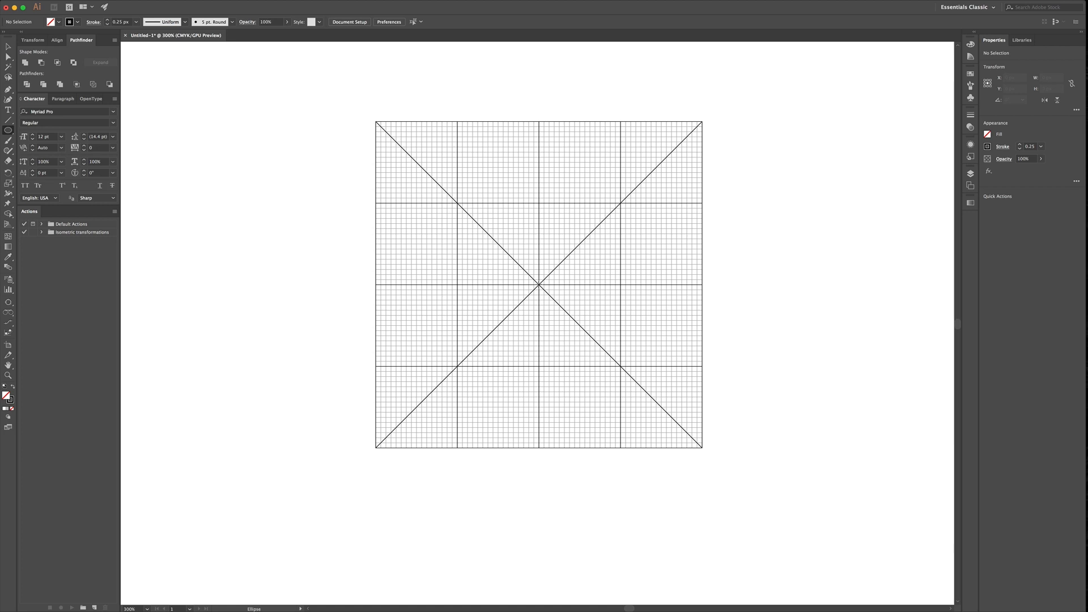
drag(539, 287, 580, 320)
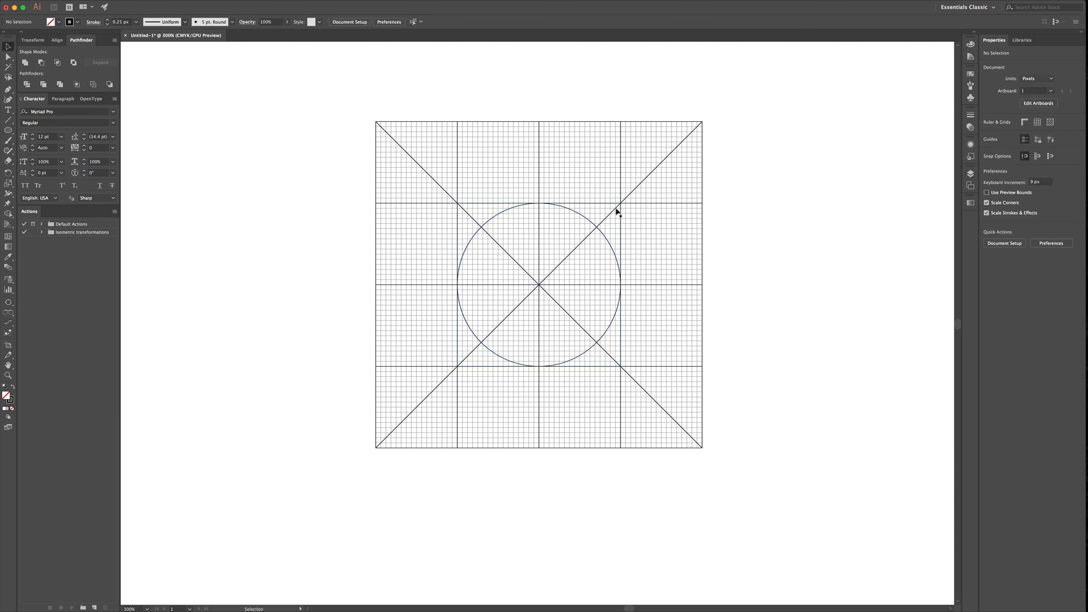
mouse_move(490, 206)
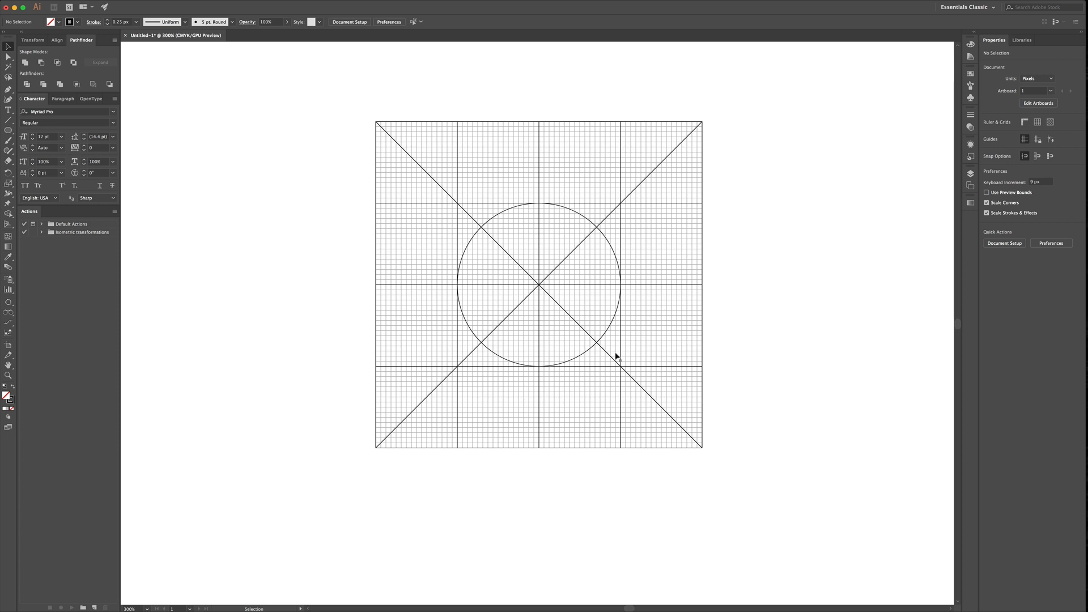
mouse_move(609, 373)
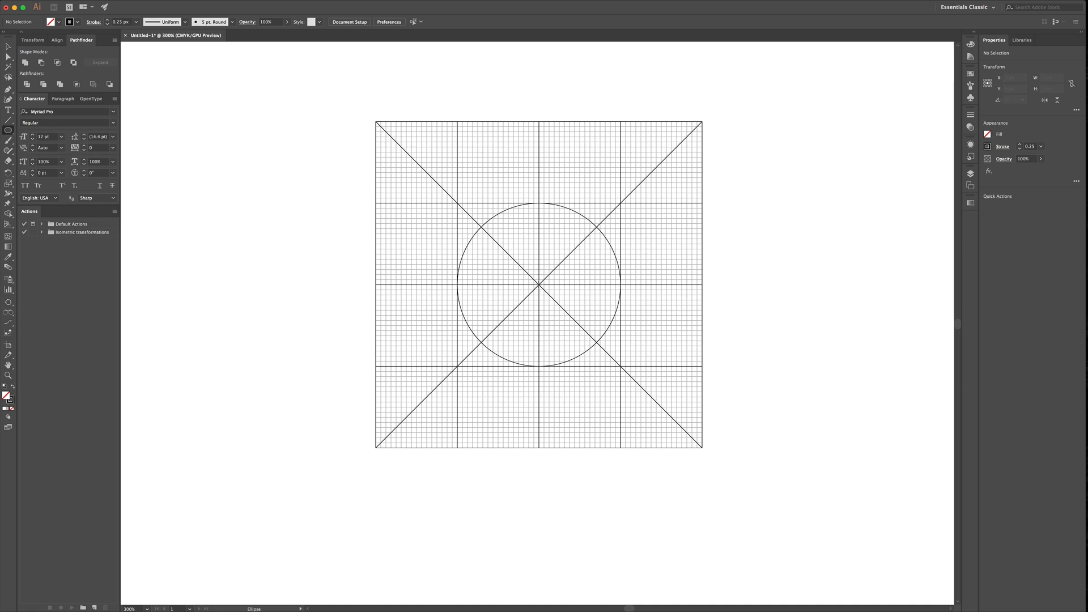
Step: Draw a larger concentric circle through the corners of the central four cells
drag(539, 282, 628, 376)
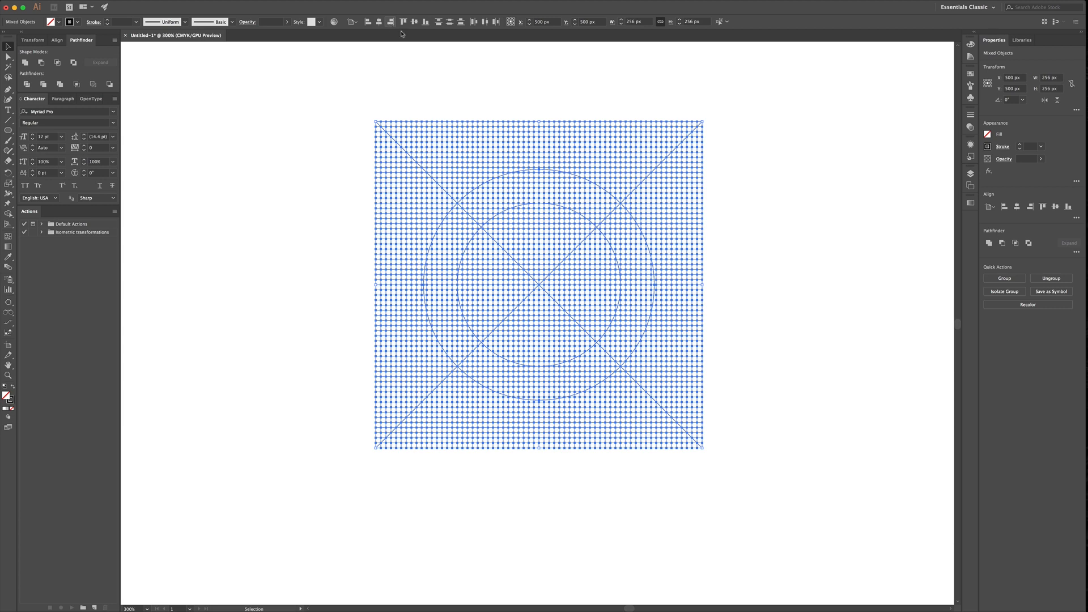
mouse_move(315, 126)
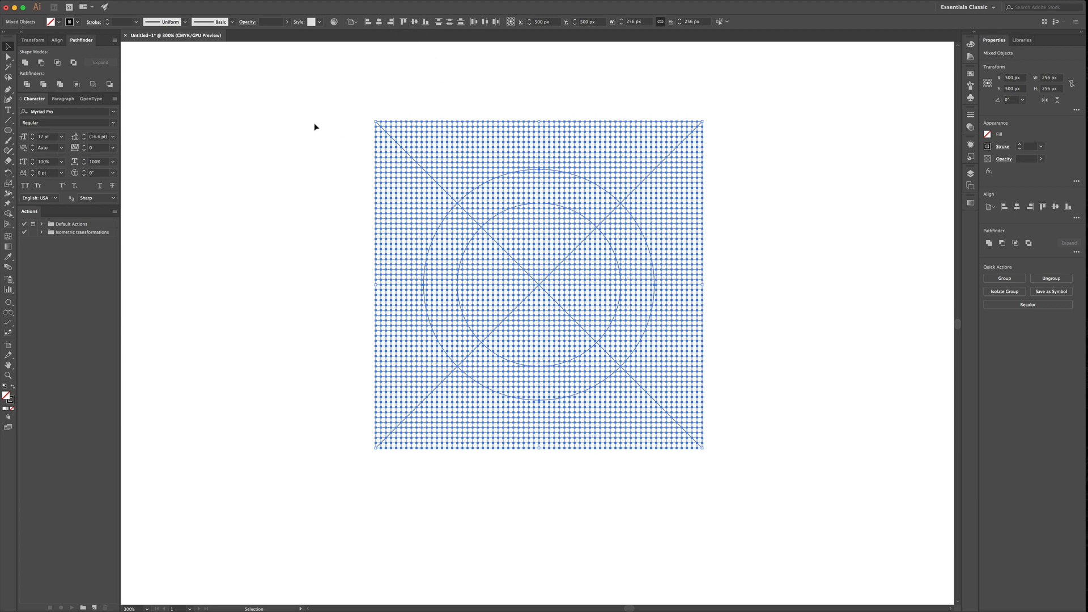
click(313, 240)
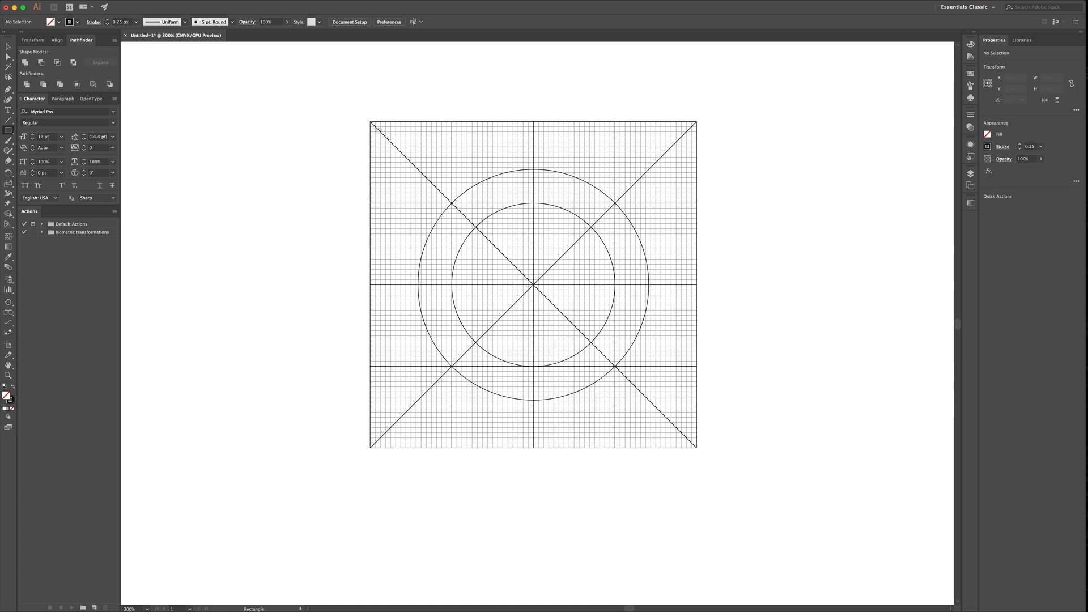
mouse_move(387, 129)
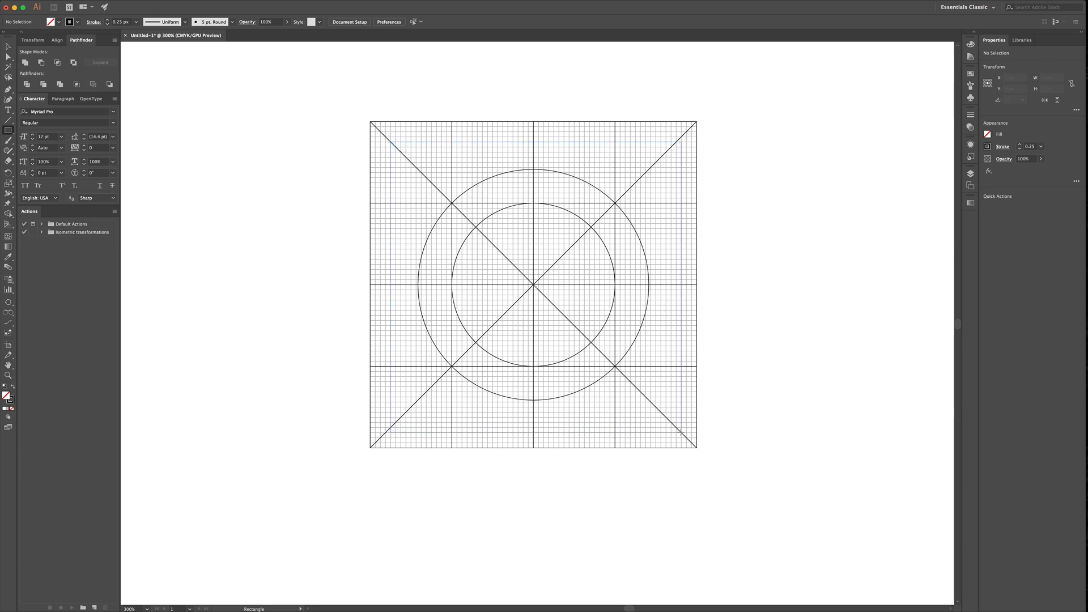
Step: Place a 224 × 224 px square centred in the grid as the inner keyline
click(677, 427)
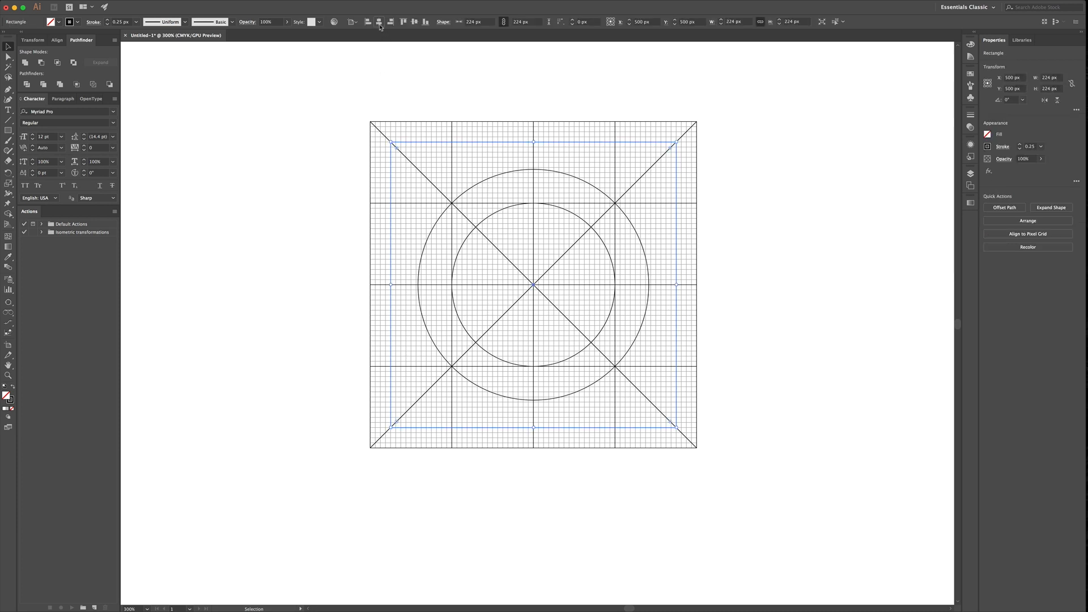
mouse_move(392, 147)
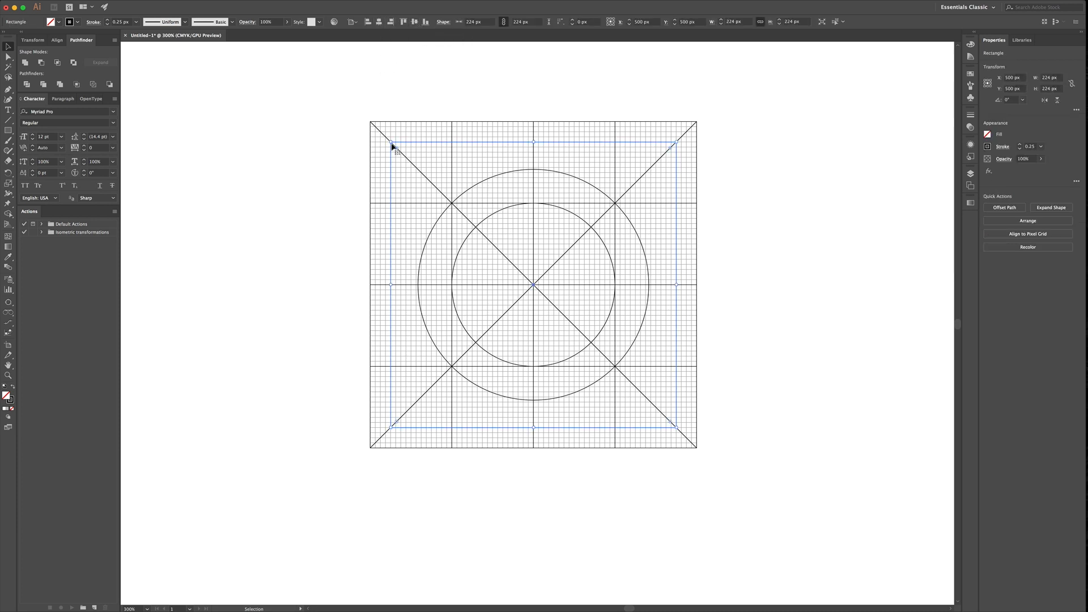
click(305, 189)
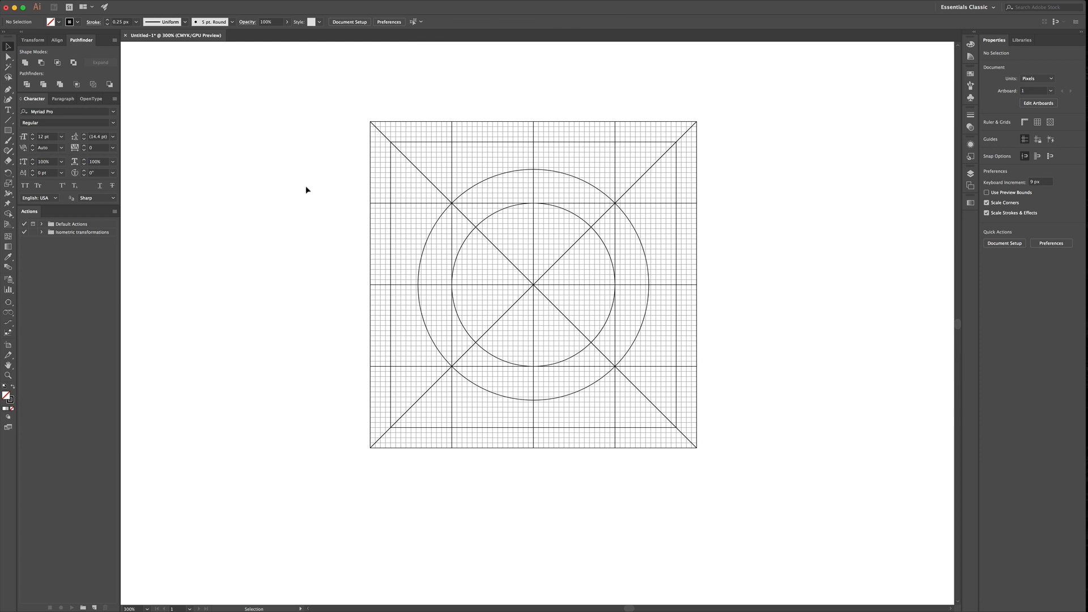
mouse_move(647, 483)
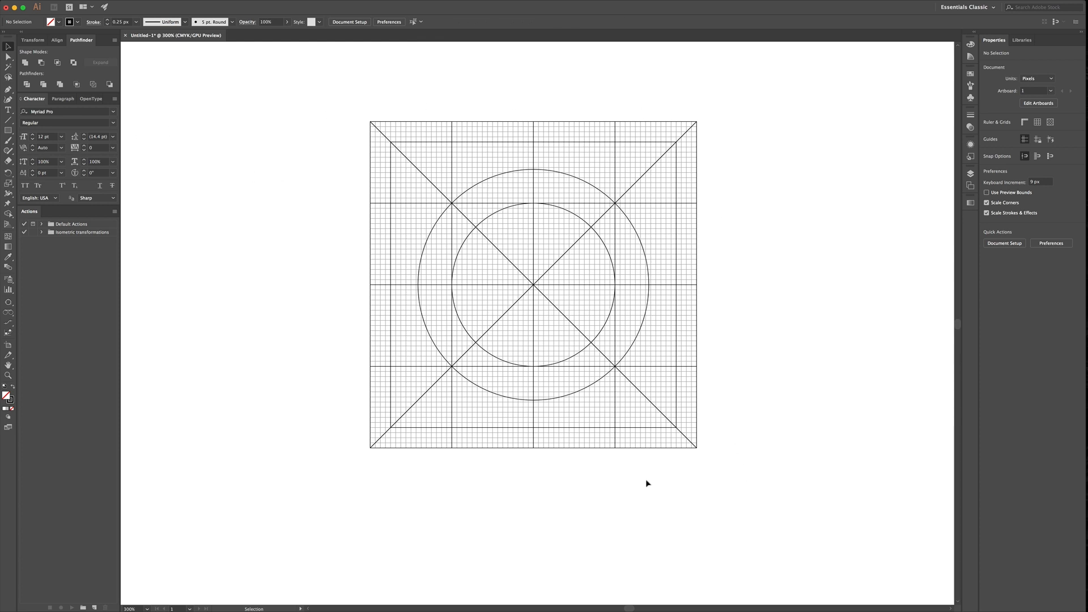
mouse_move(821, 407)
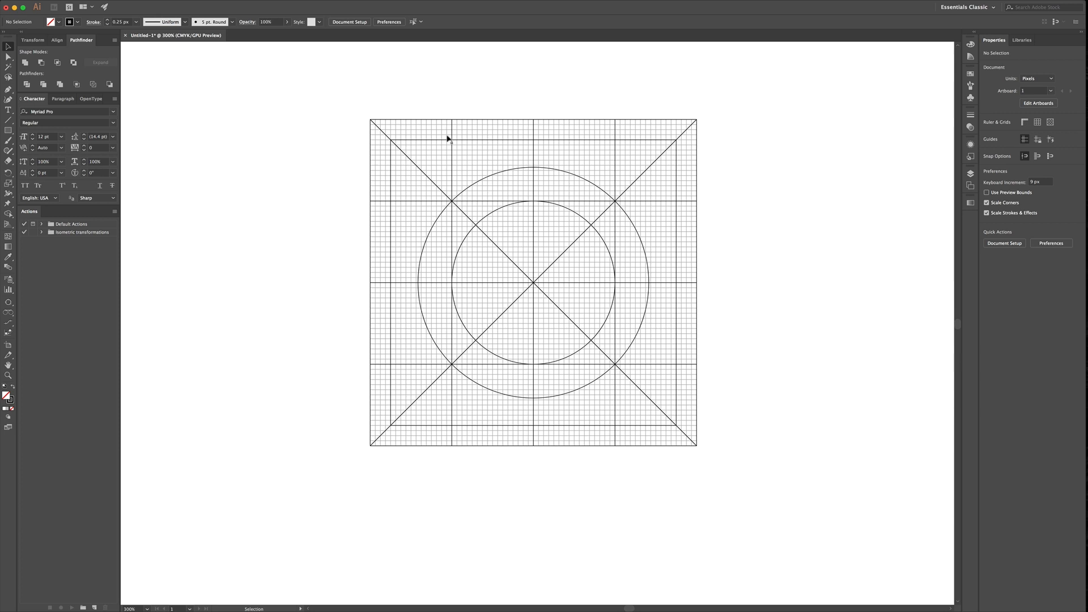
mouse_move(739, 218)
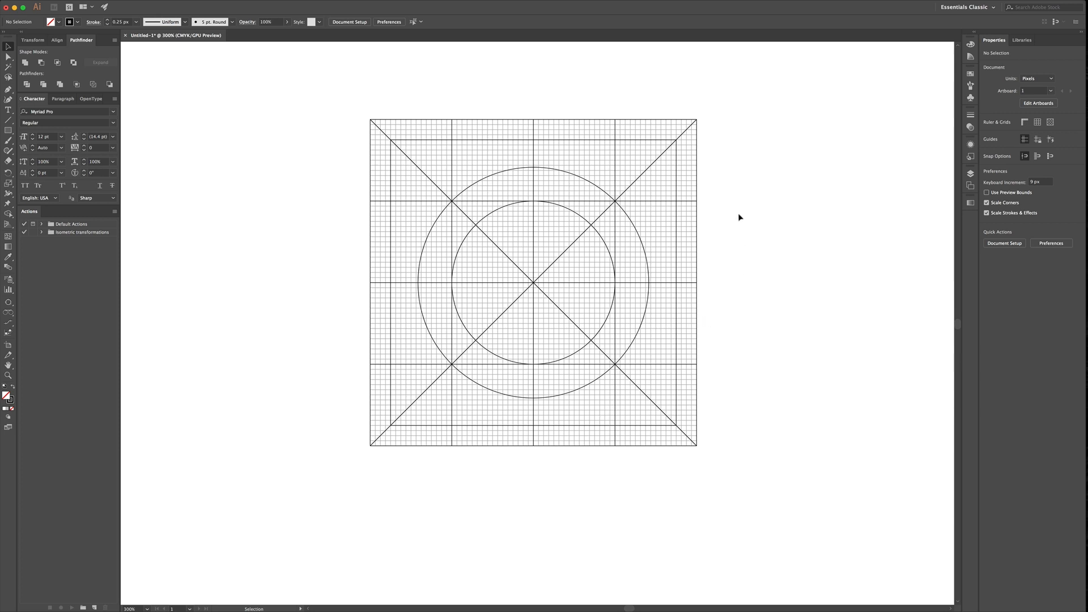
mouse_move(56, 252)
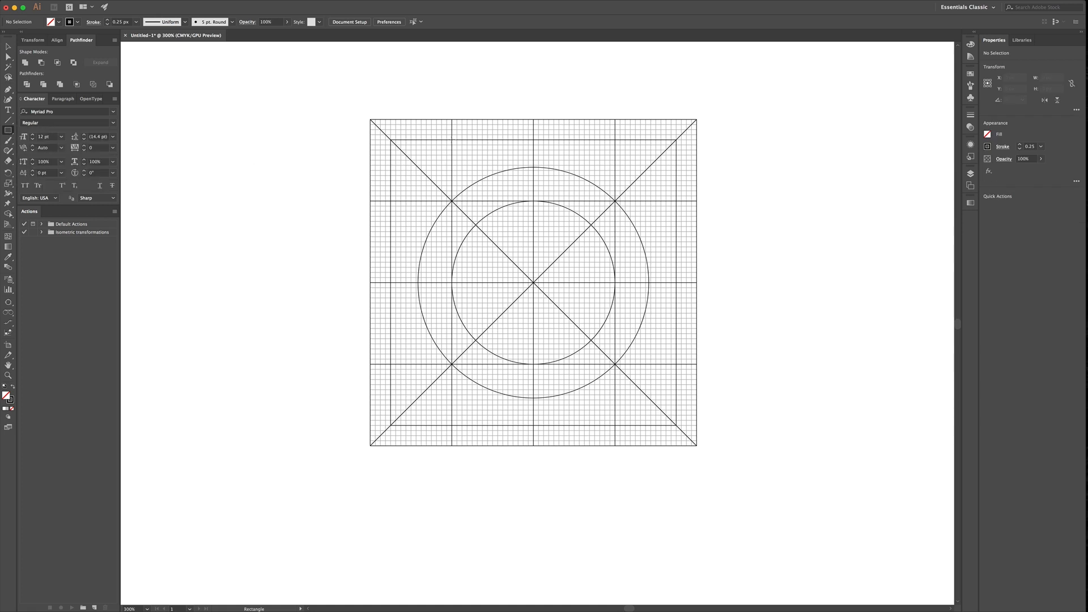
Step: Draw a centred 128 × 224 px rectangle filled orange at 15% opacity
drag(452, 140, 616, 429)
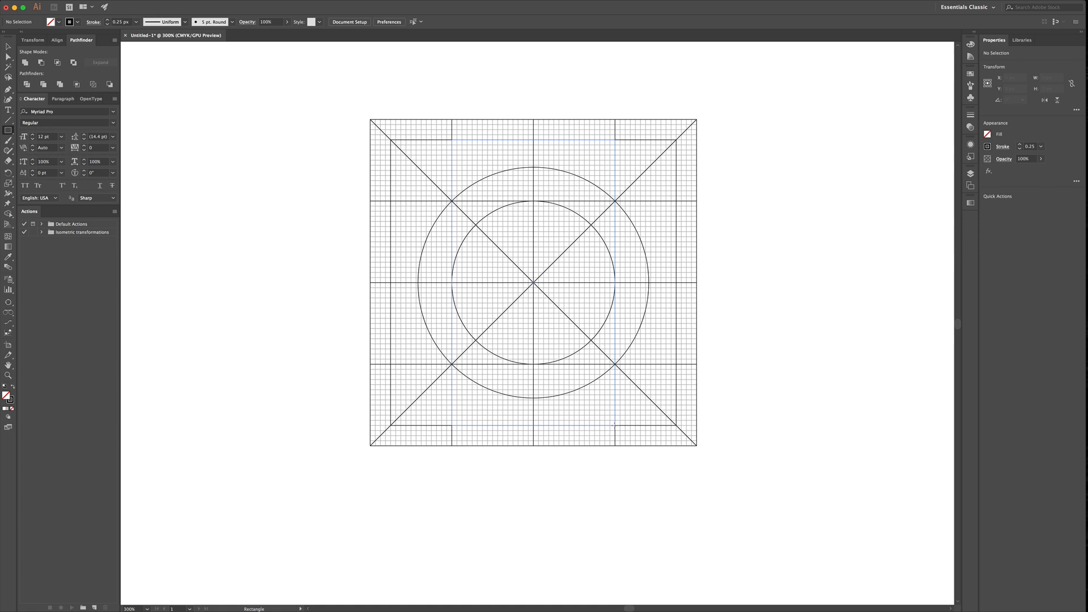
drag(457, 146, 610, 422)
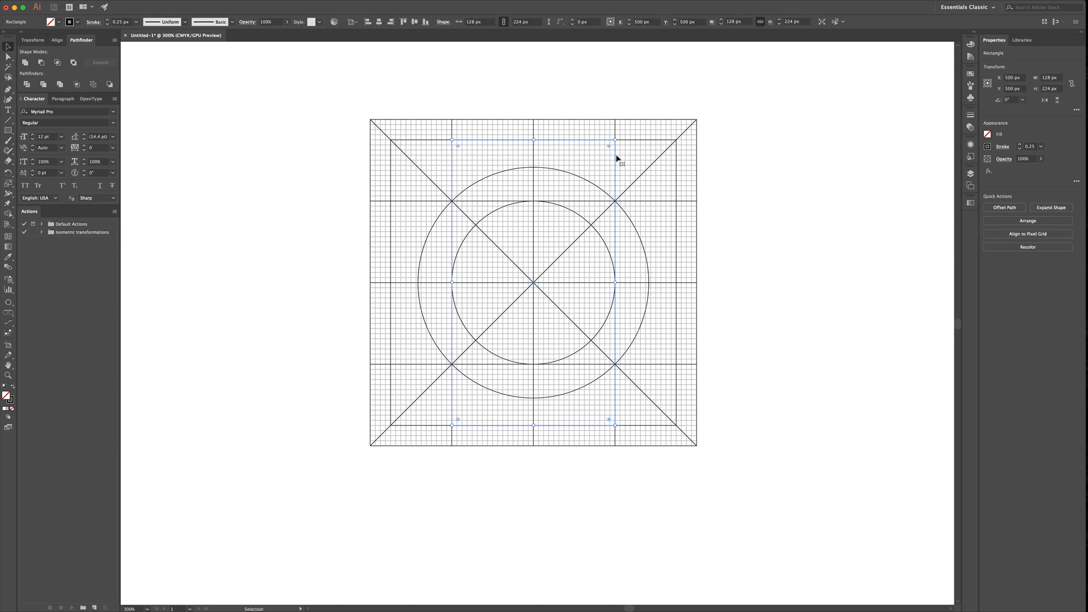
click(69, 21)
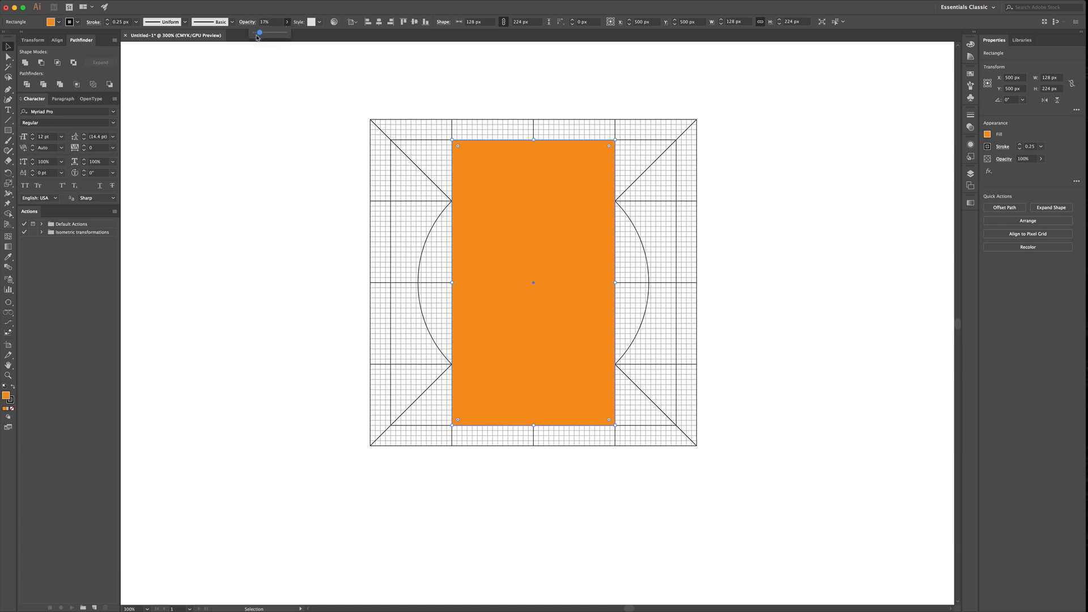
drag(261, 32, 257, 32)
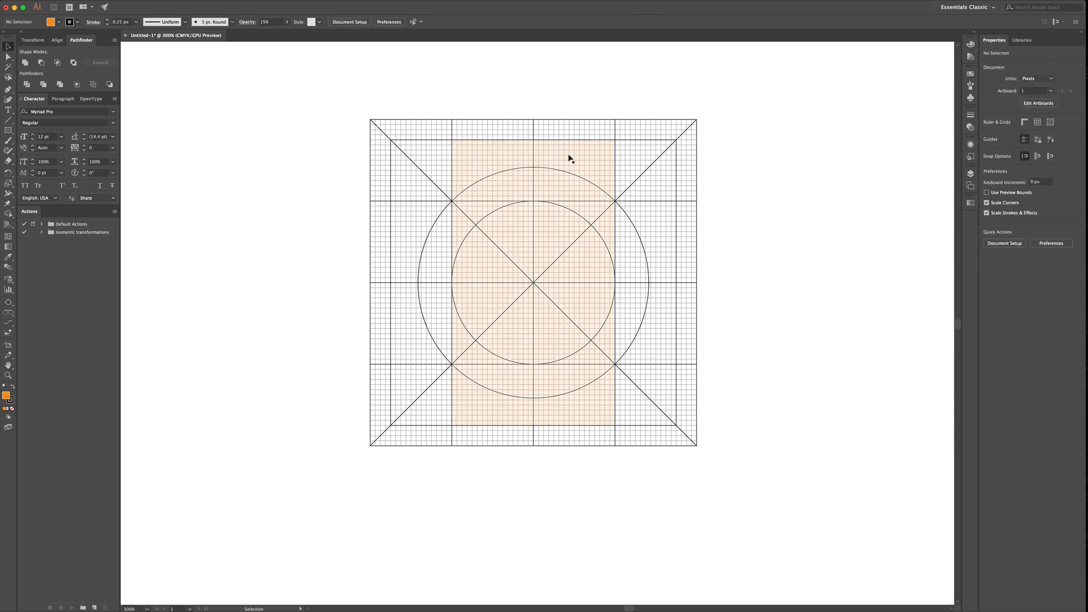
mouse_move(584, 419)
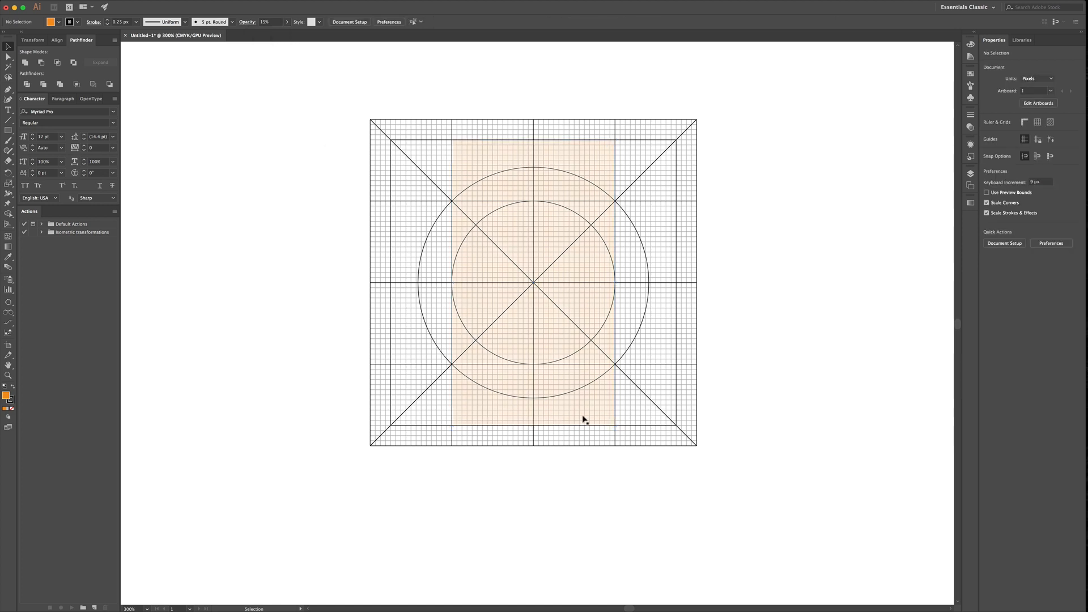
click(532, 281)
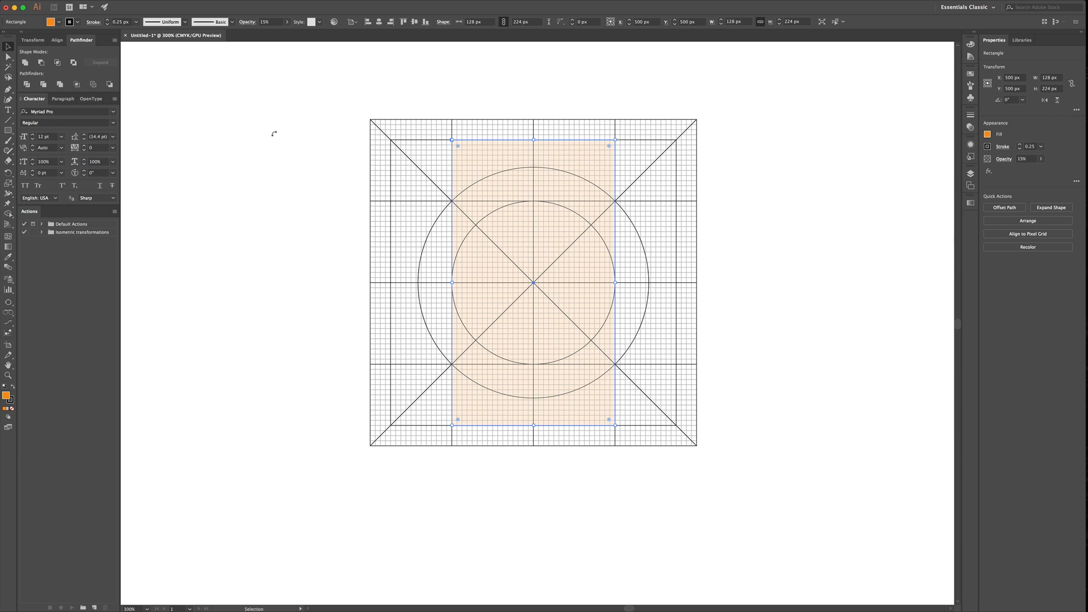
Step: Round the tall rectangle's corners and add a matching rotated wide rectangle
click(8, 55)
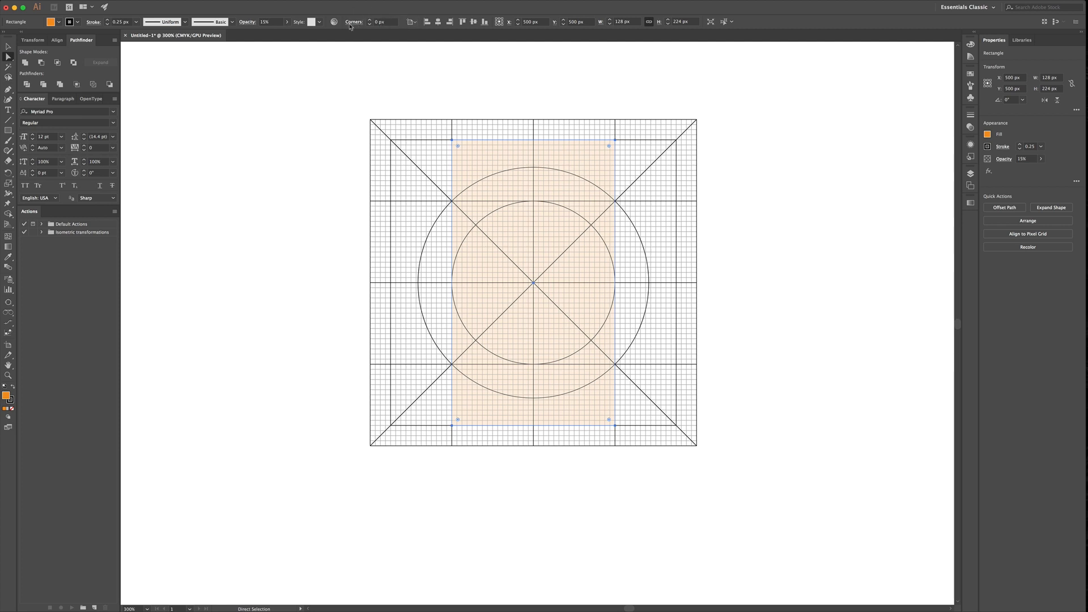
click(381, 21)
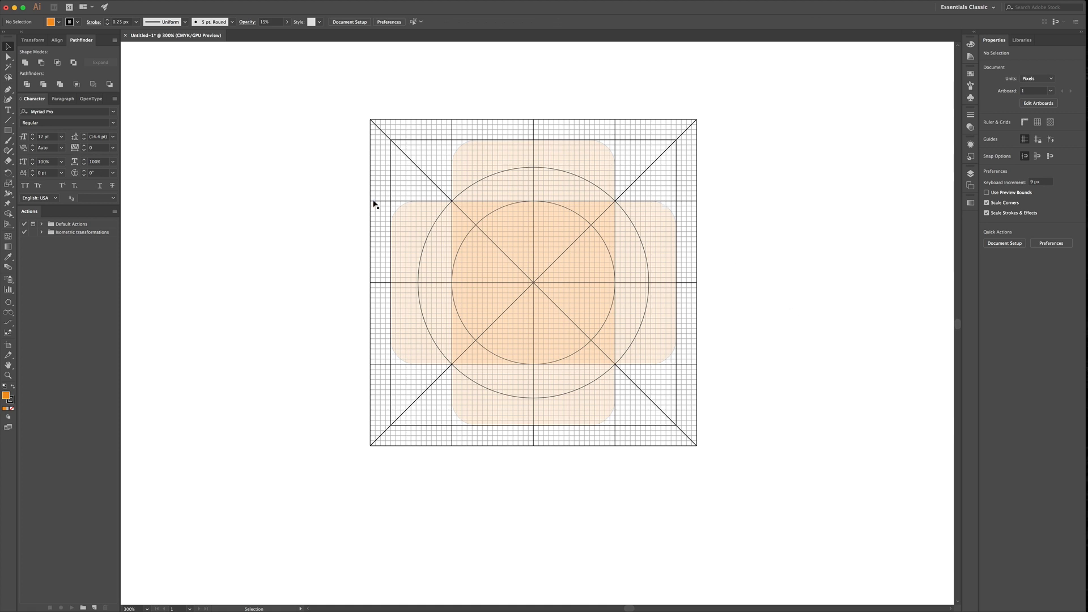
mouse_move(656, 226)
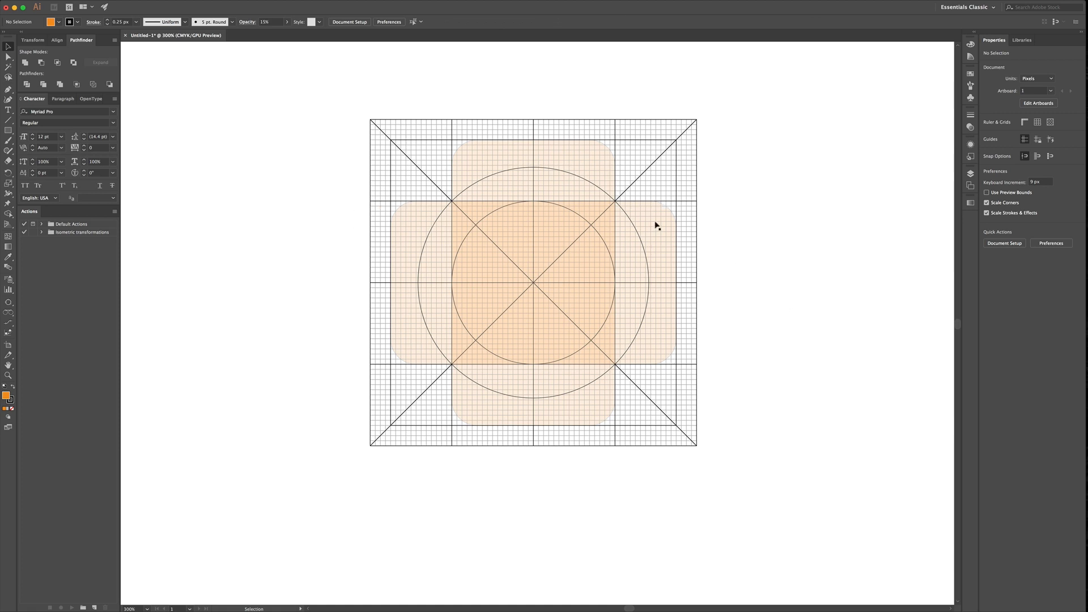
mouse_move(696, 134)
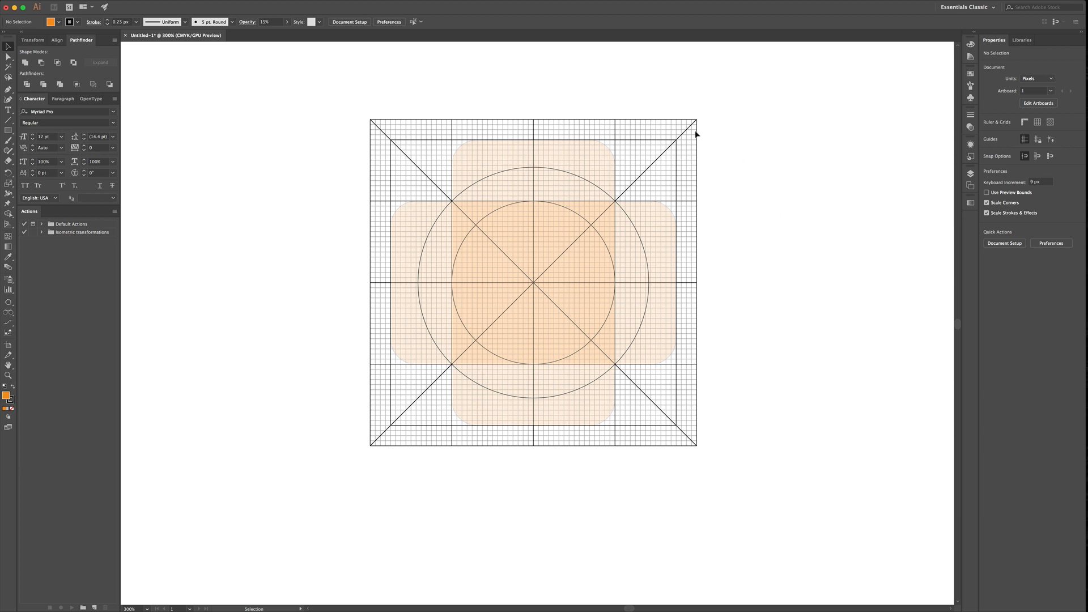
mouse_move(579, 441)
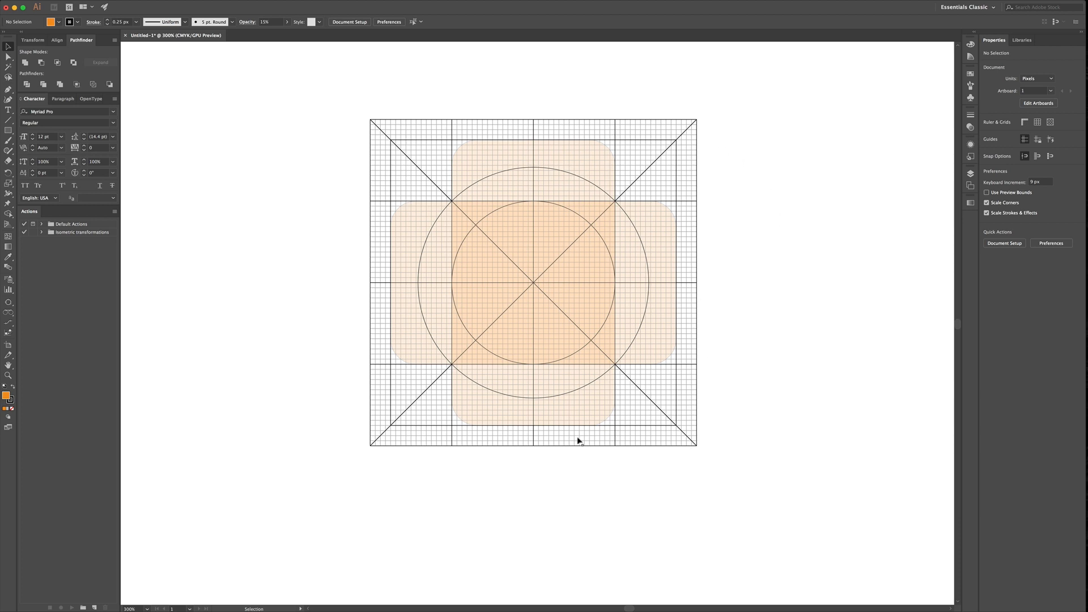
mouse_move(373, 136)
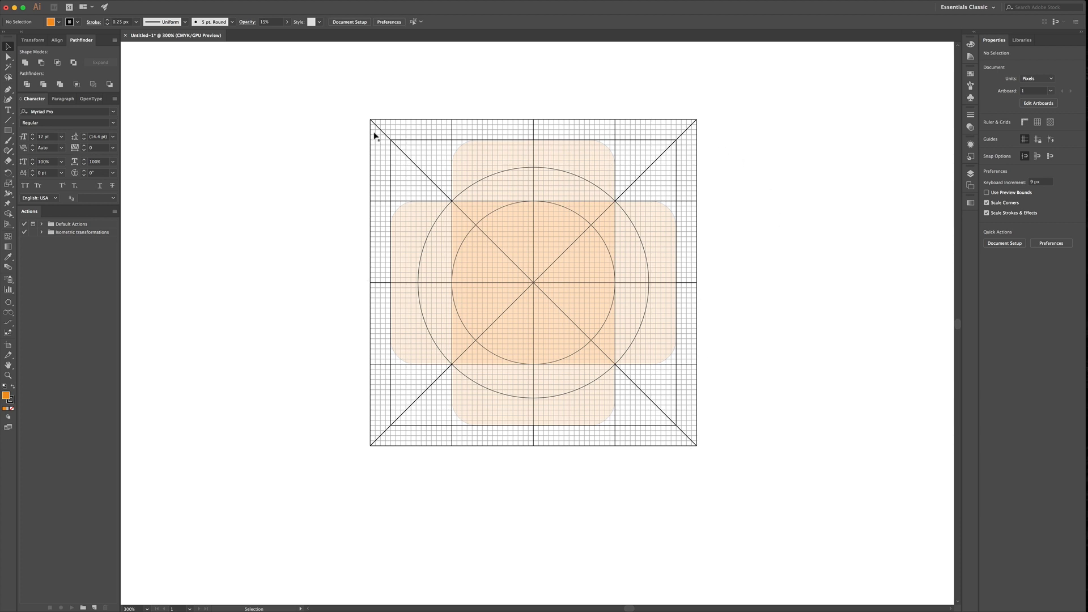
mouse_move(687, 270)
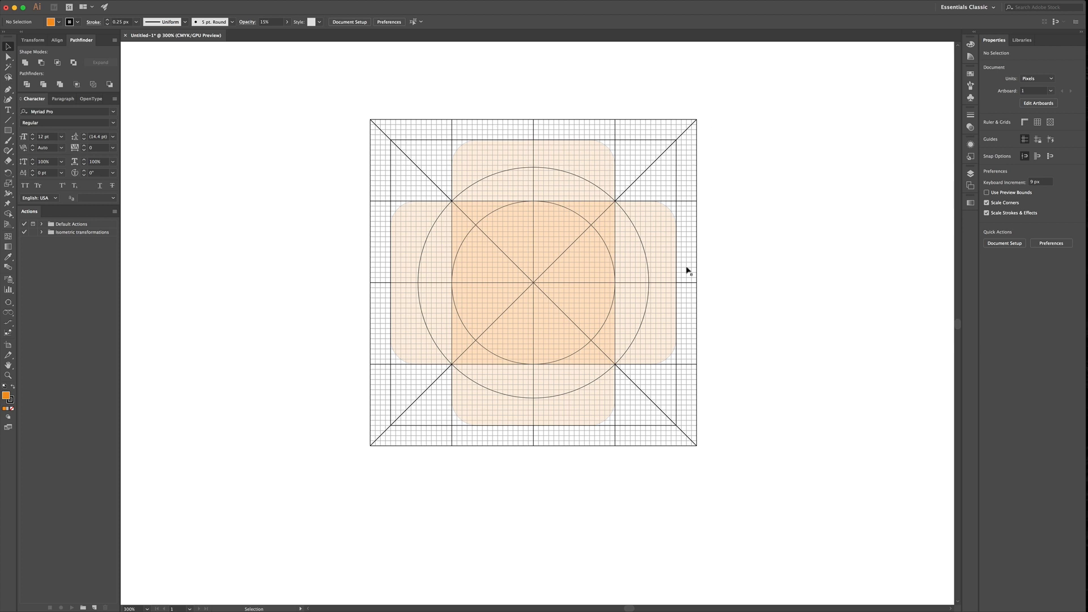
mouse_move(389, 444)
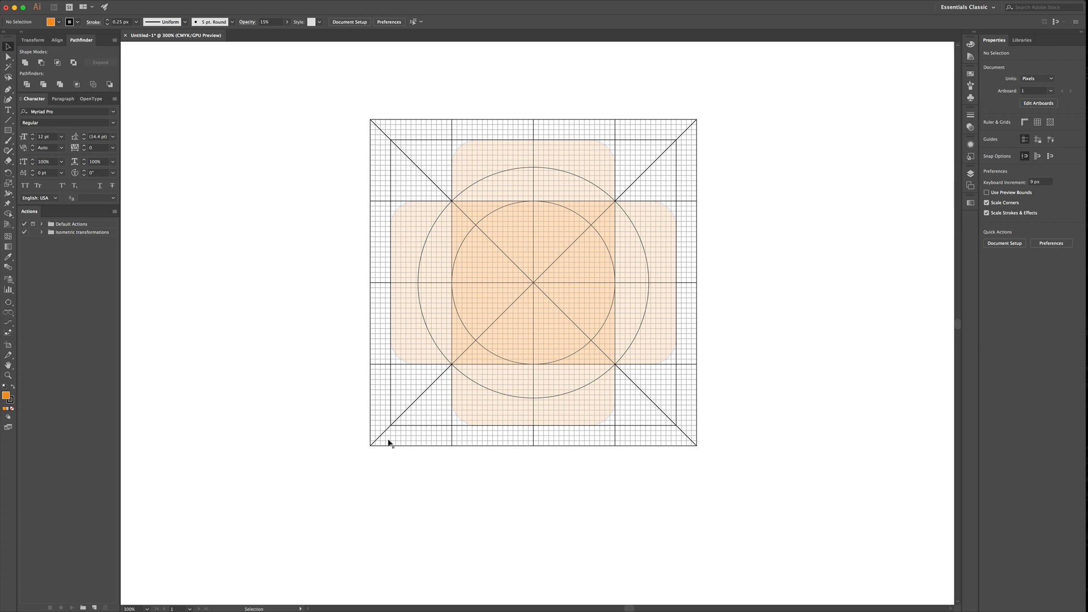
mouse_move(398, 144)
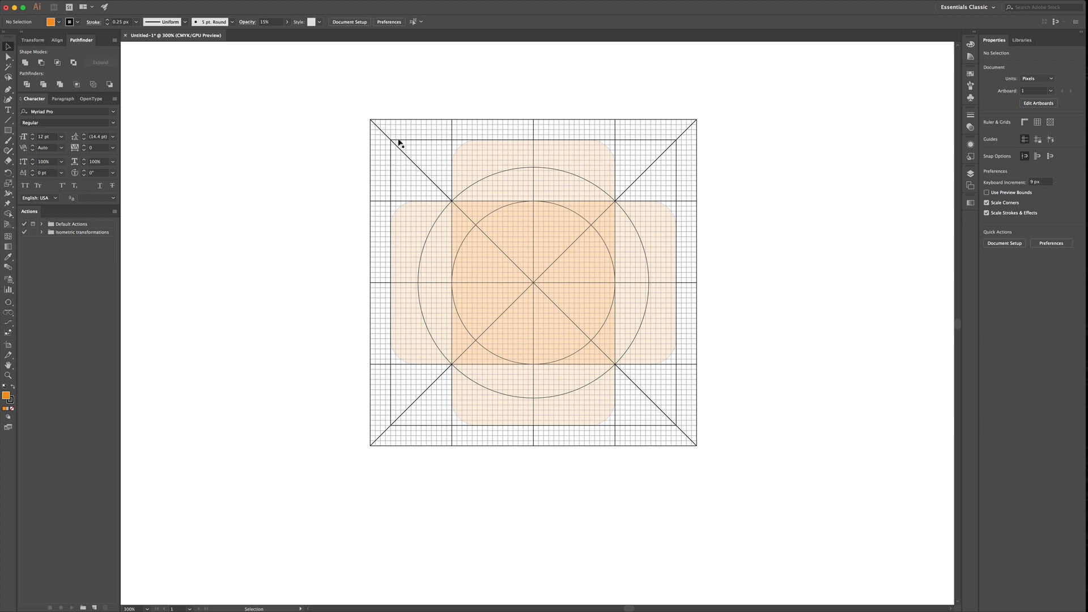
mouse_move(675, 428)
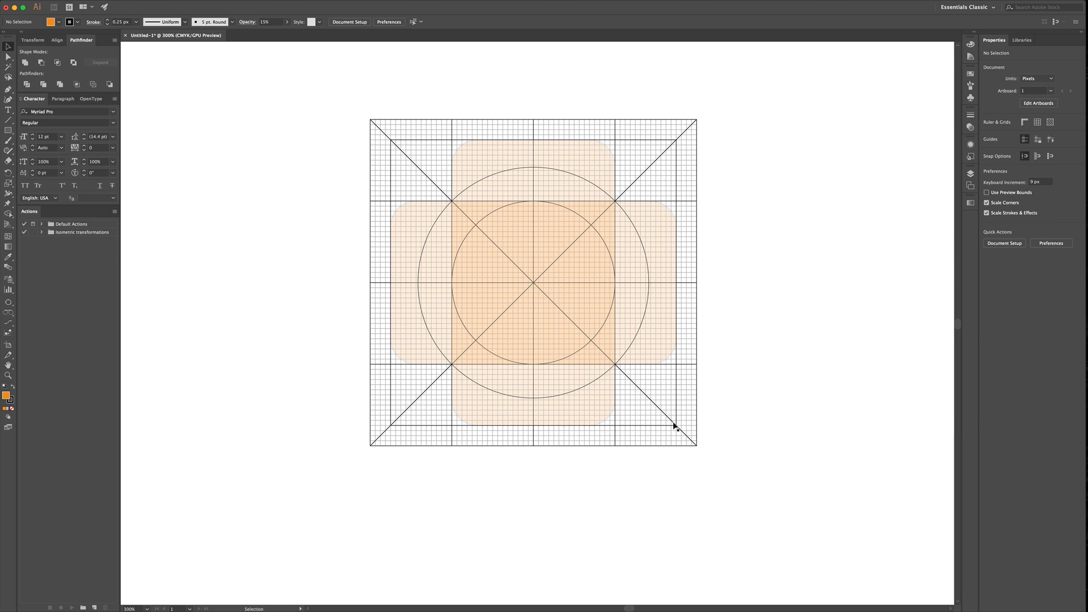
mouse_move(415, 412)
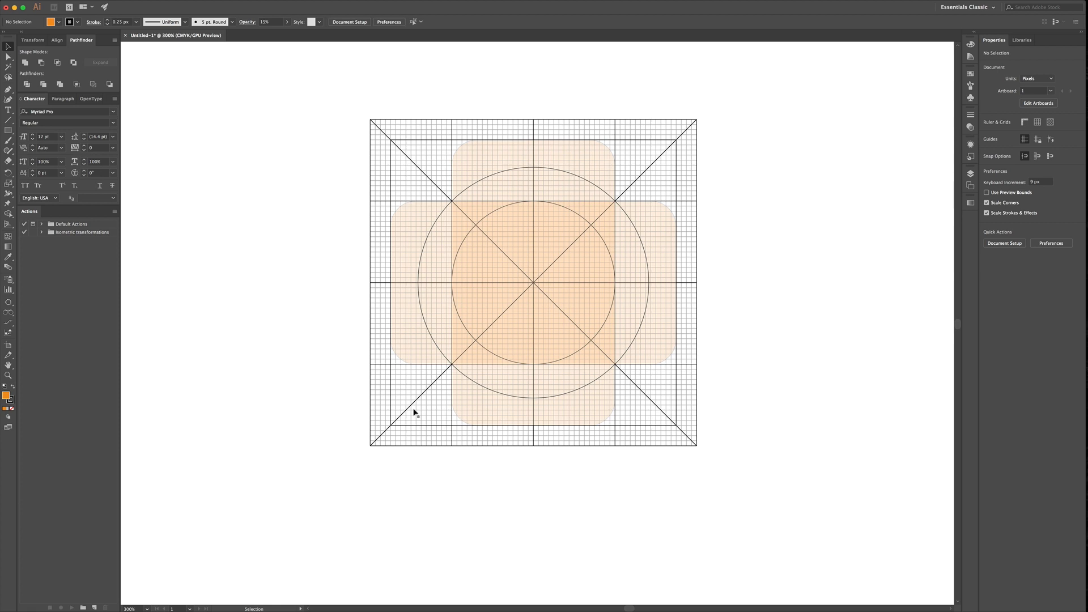
mouse_move(793, 333)
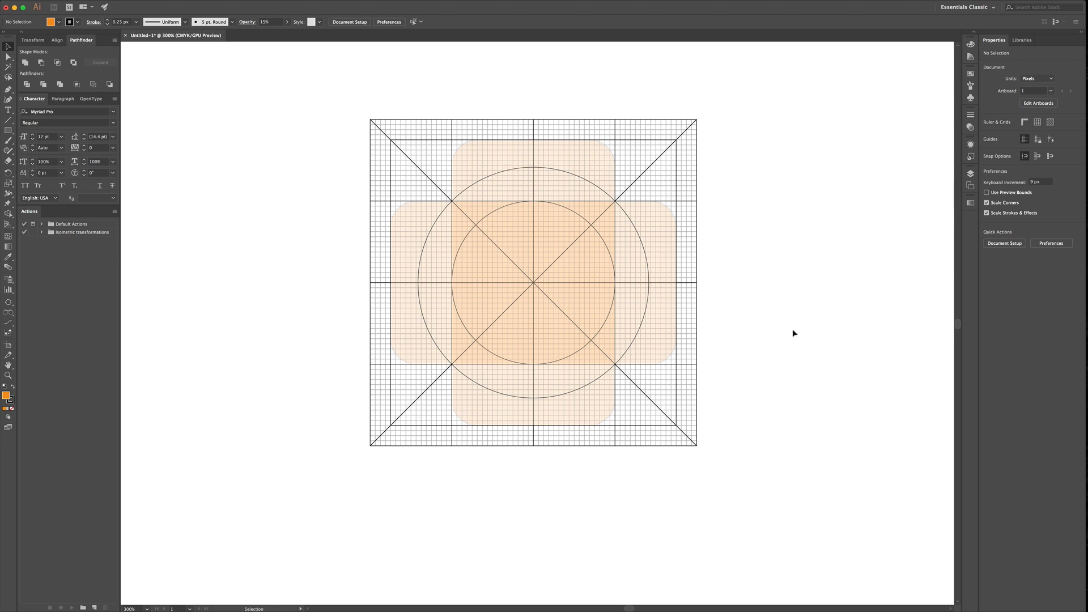
mouse_move(794, 244)
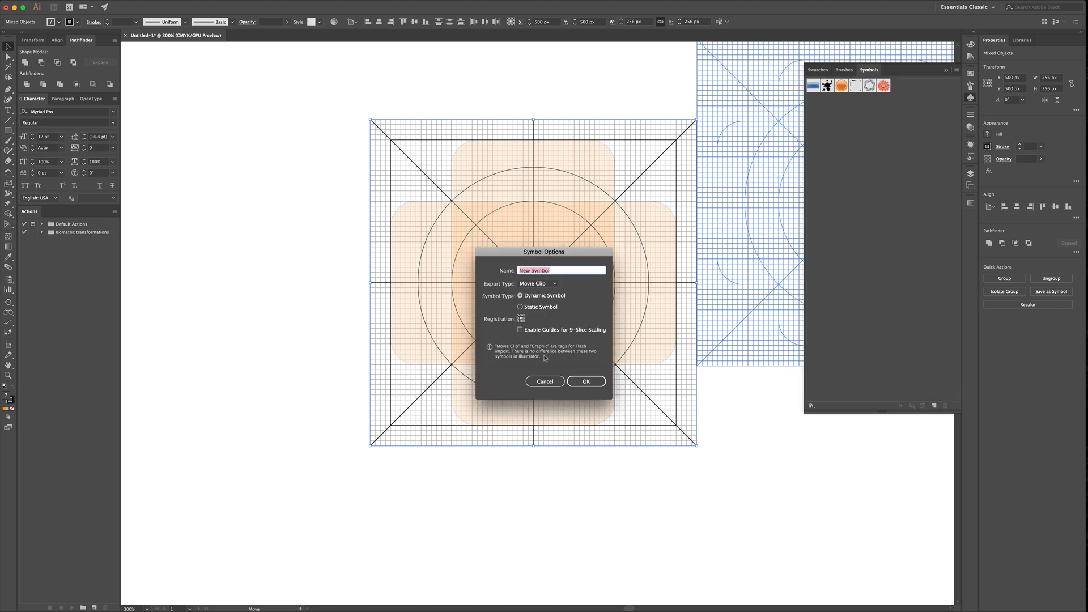
Step: Name the new symbol '256 x 256 Grid' and confirm its creation
text(256 x 256 G)
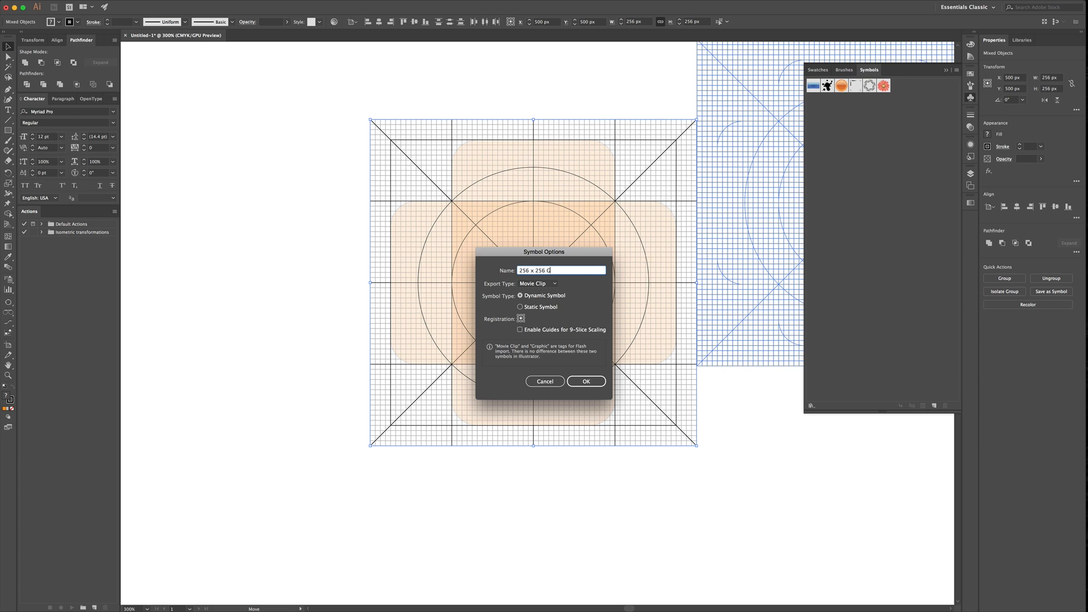
text(rid)
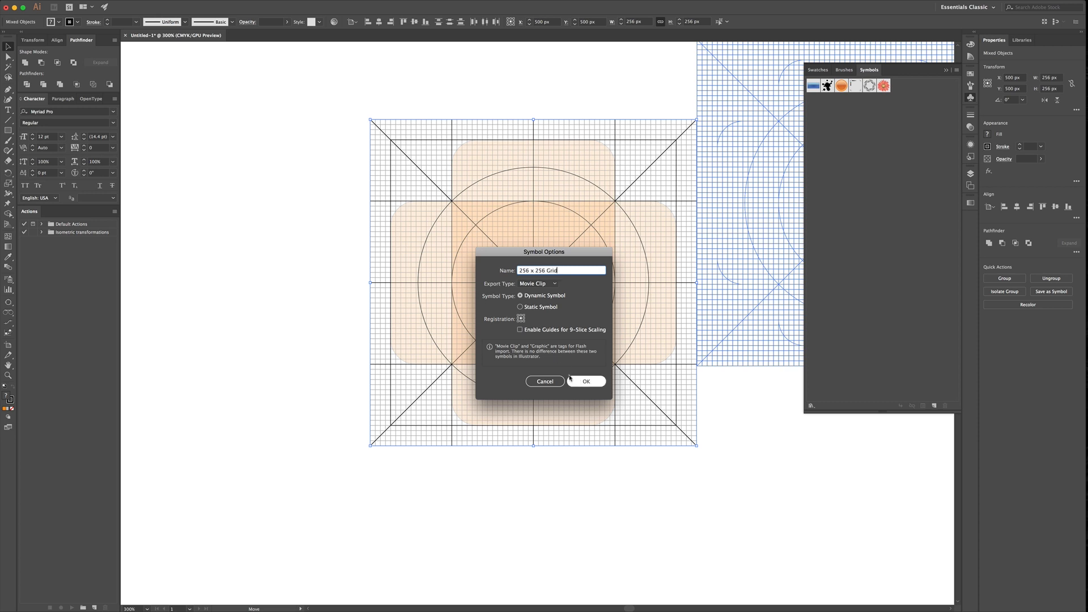
click(585, 381)
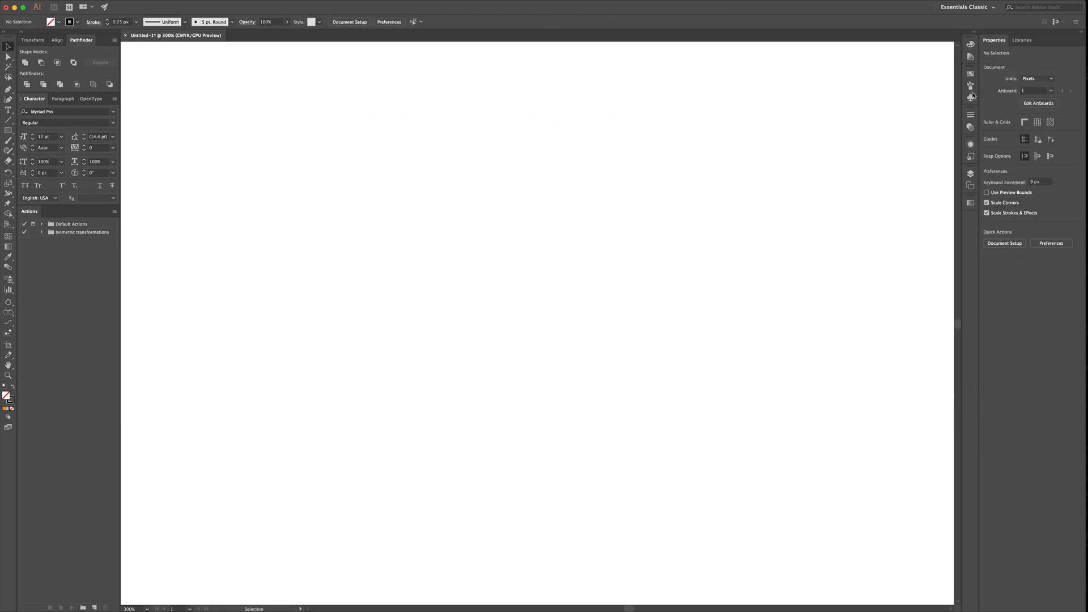
mouse_move(971, 97)
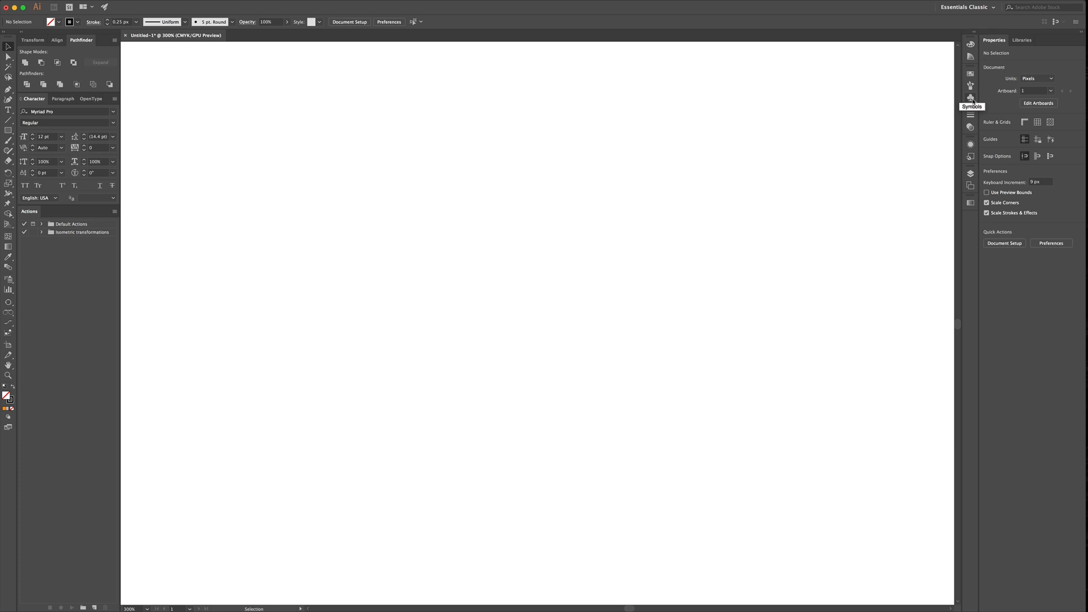
Step: Show the Symbols panel to reach the saved 256 x 256 Grid symbol
click(969, 97)
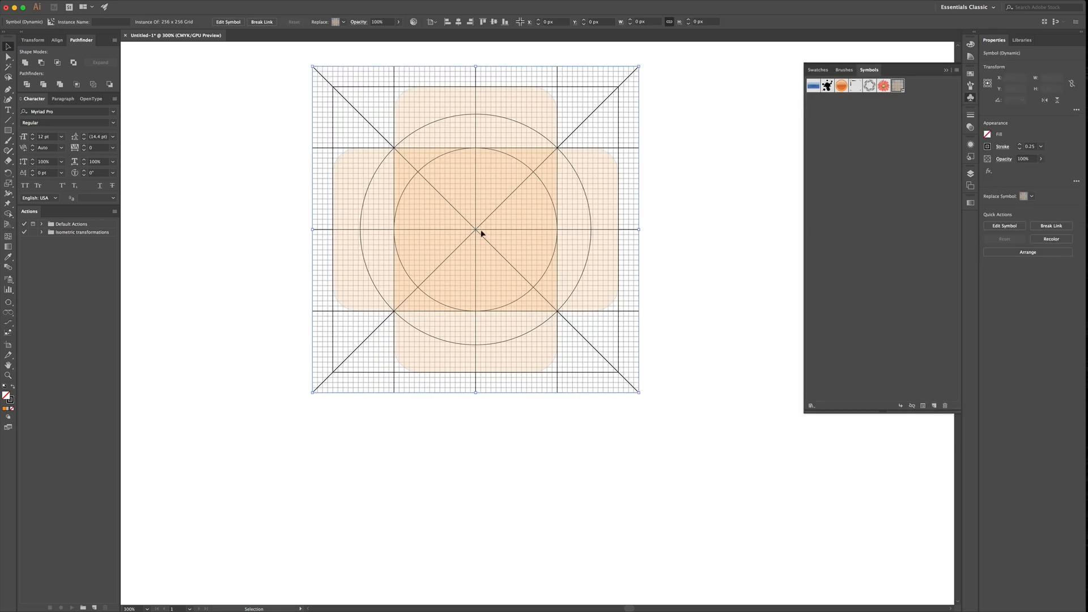